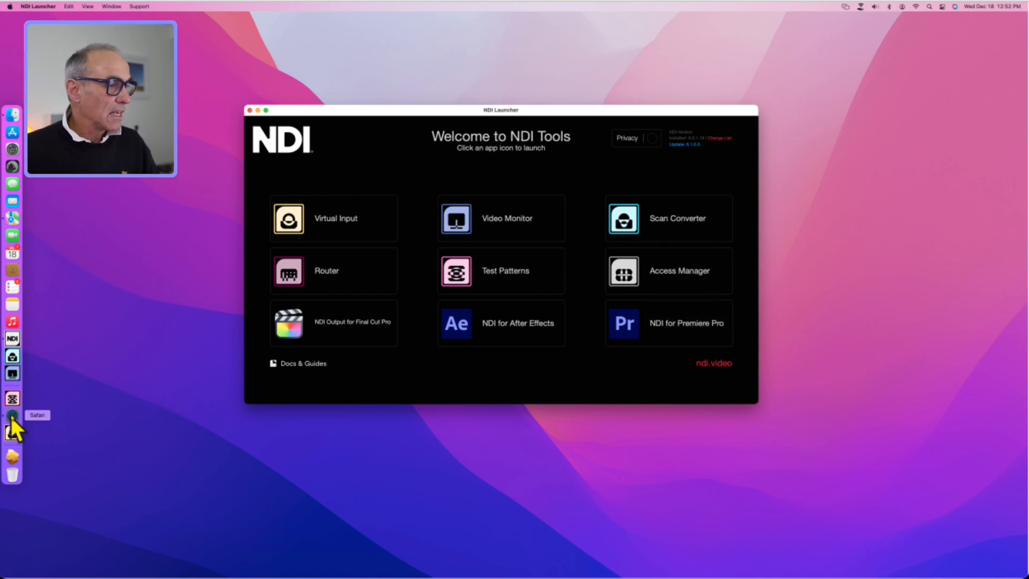
# Step: Bring up Safari and follow the launcher's ndi.video link
pyautogui.click(12, 414)
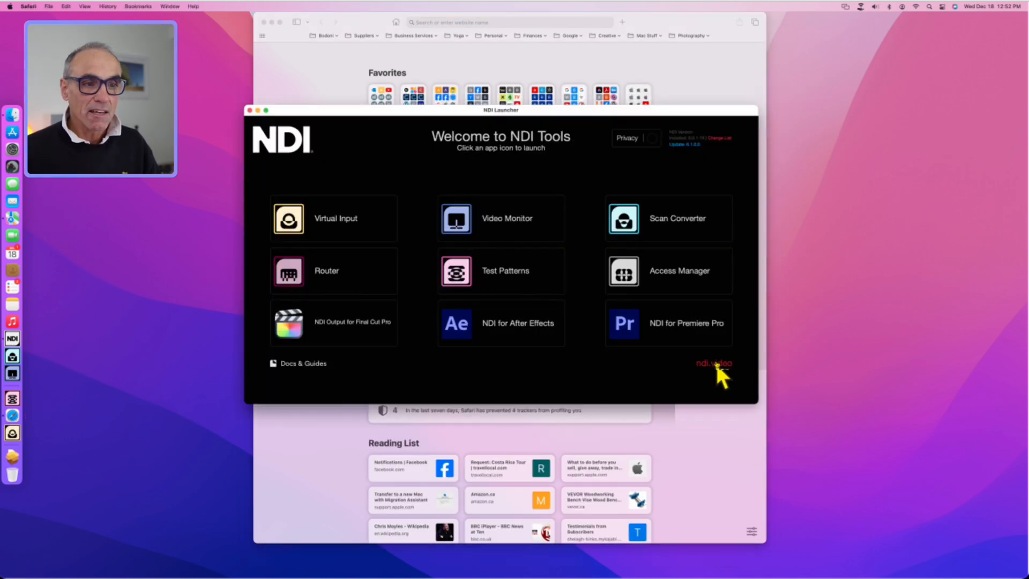
pyautogui.click(713, 363)
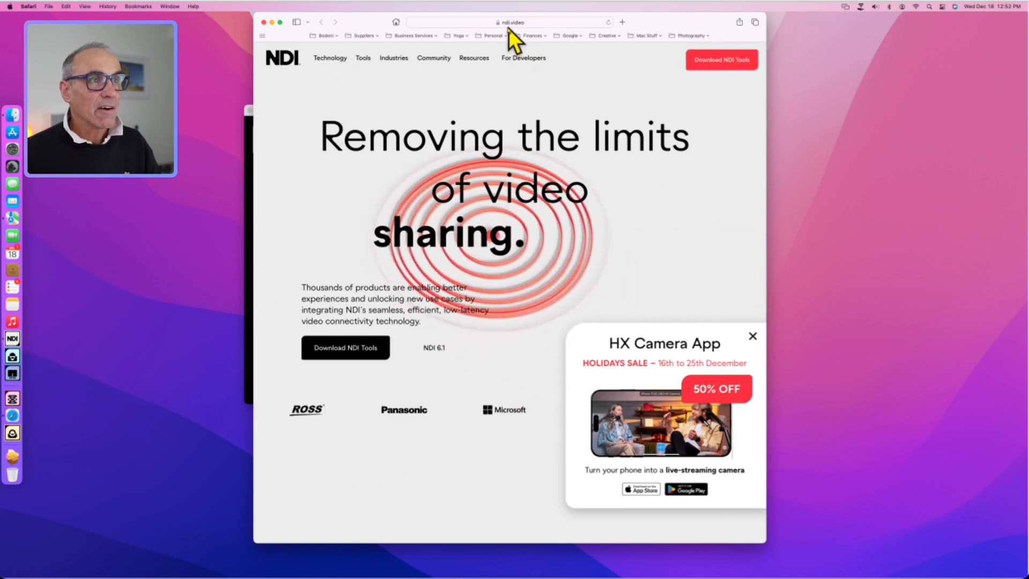
# Step: Go from the ndi.video homepage to the Download NDI Tools page
pyautogui.click(508, 22)
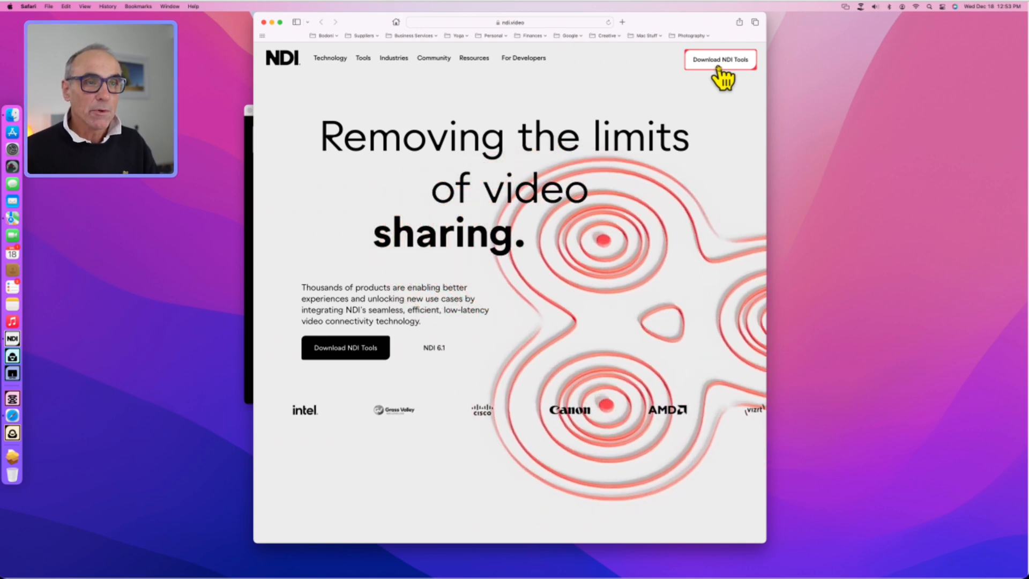
pyautogui.click(720, 59)
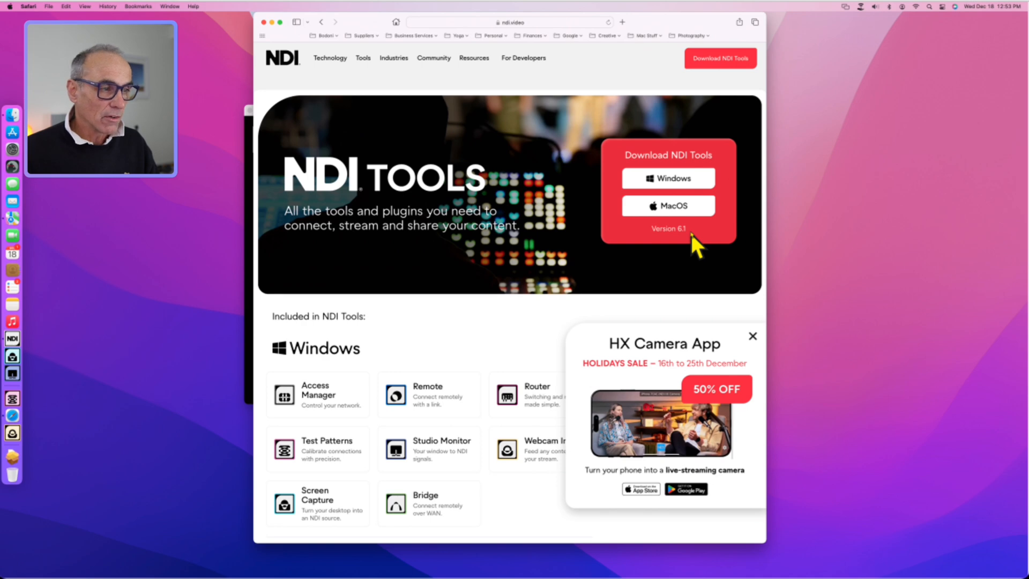
# Step: Close the HX Camera App pop-up and scroll to the MacOS included-tools section
pyautogui.click(752, 336)
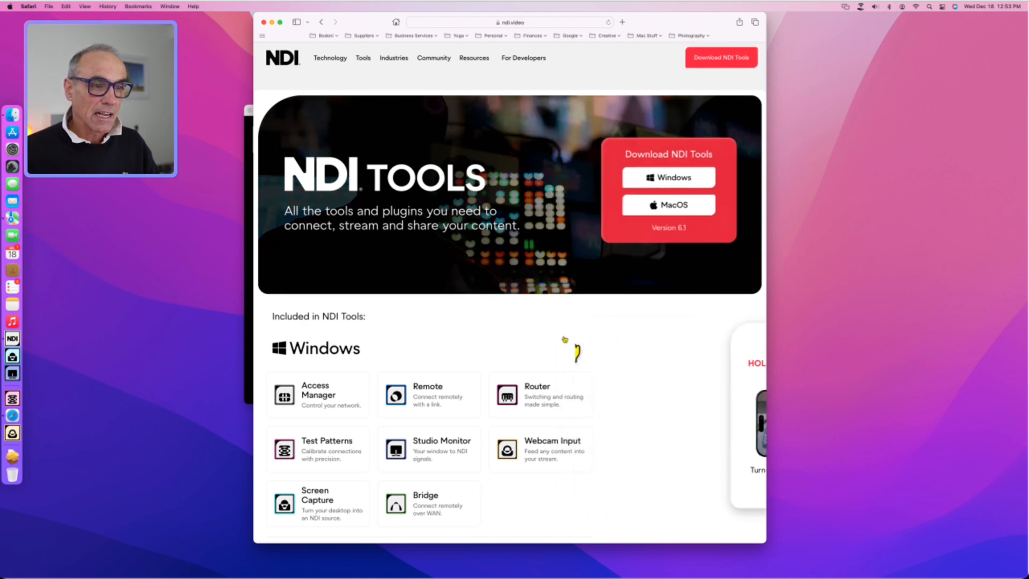
pyautogui.scroll(-3)
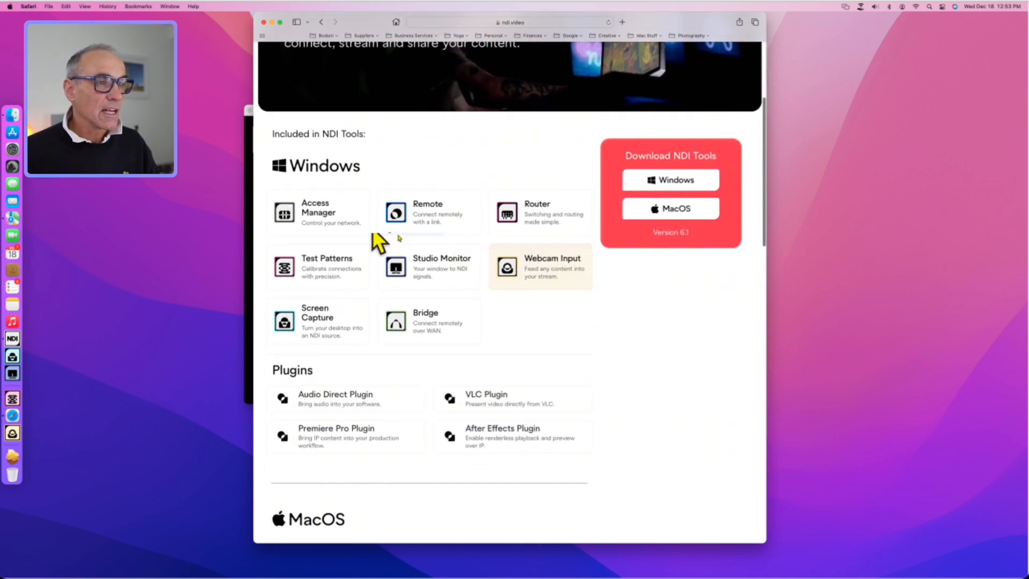
pyautogui.moveTo(491, 321)
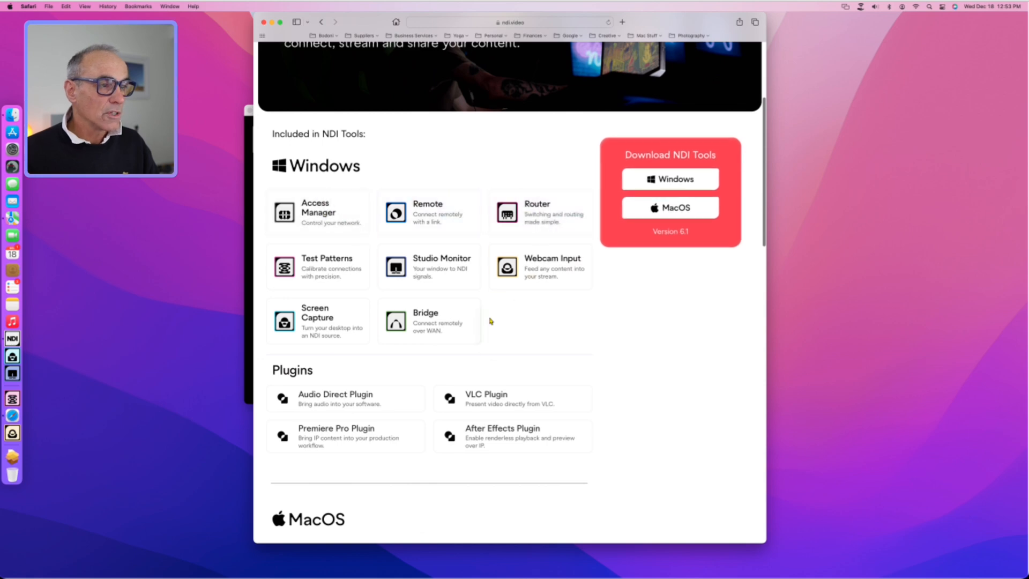
pyautogui.scroll(-3)
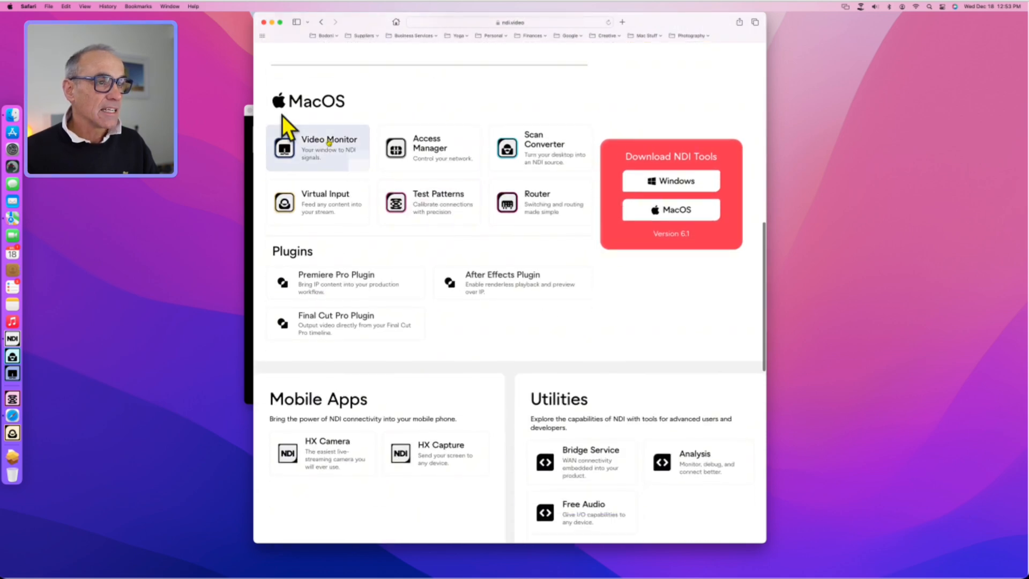
pyautogui.moveTo(334, 293)
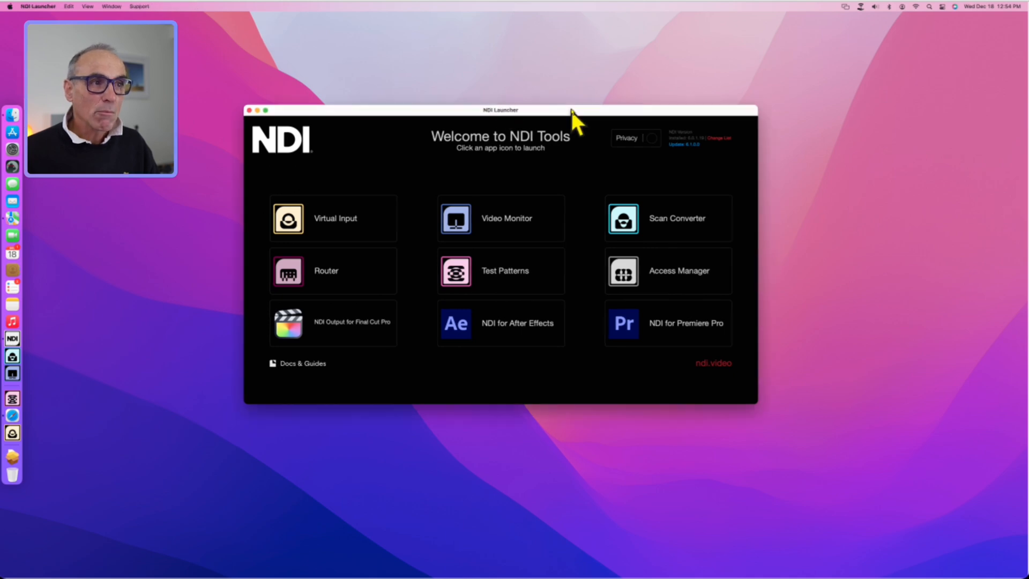
pyautogui.moveTo(365, 176)
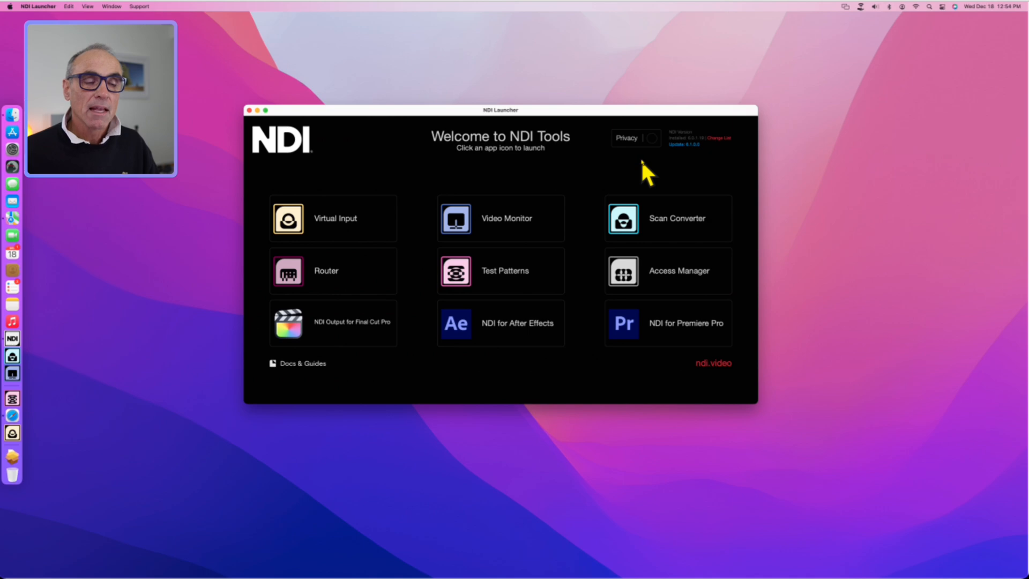
pyautogui.moveTo(698, 177)
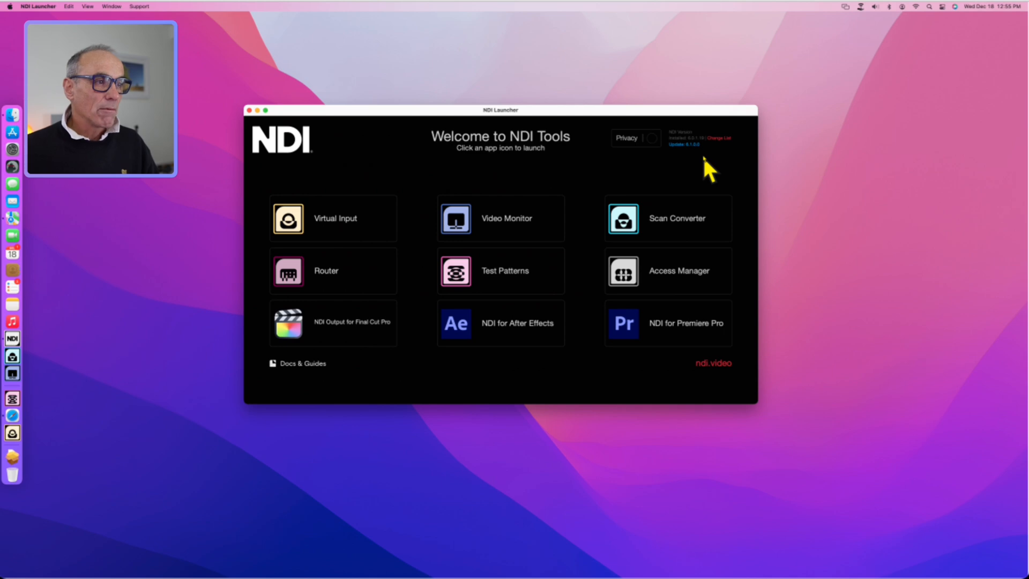
pyautogui.moveTo(417, 180)
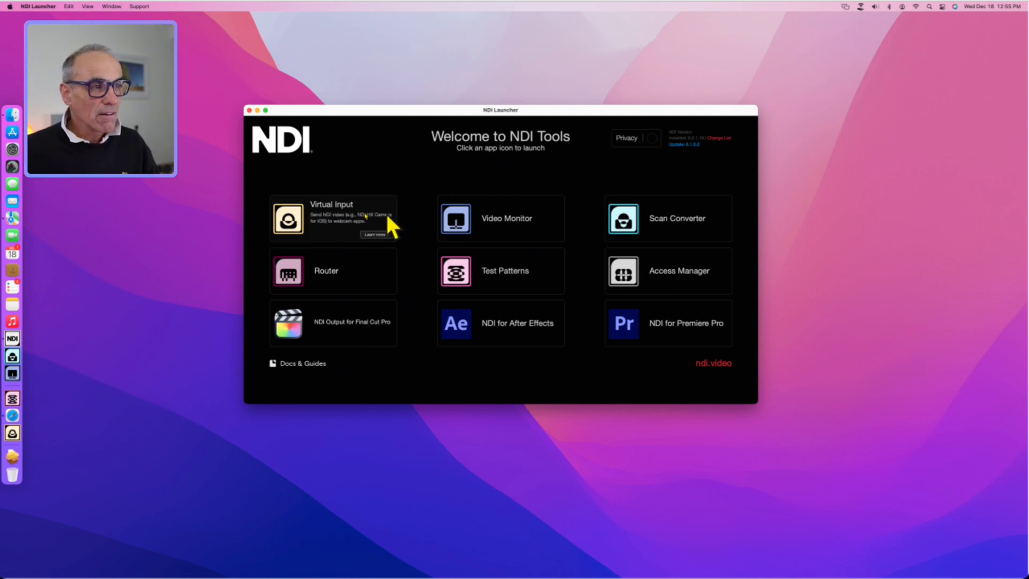
pyautogui.moveTo(663, 226)
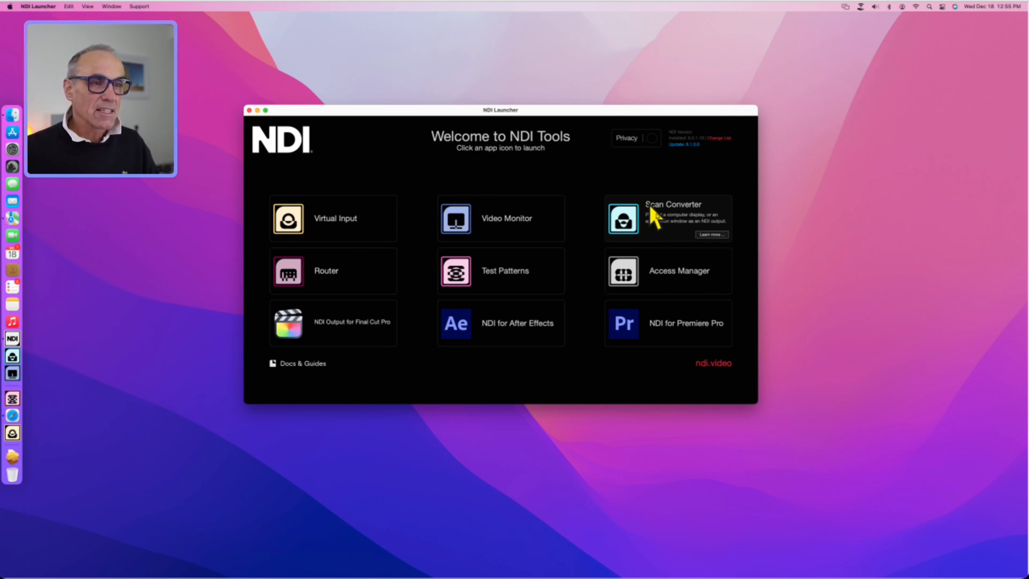
pyautogui.moveTo(657, 181)
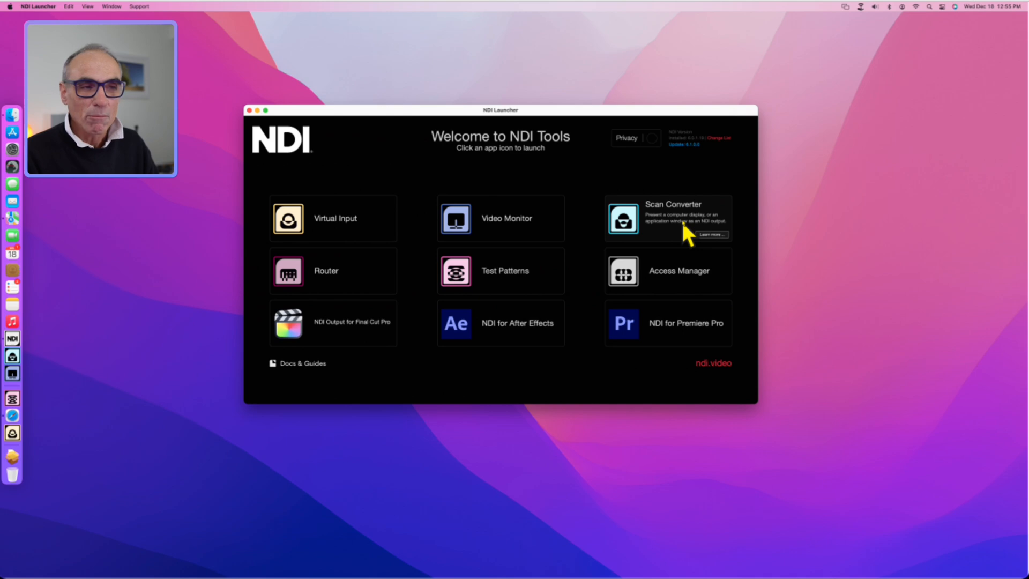
pyautogui.moveTo(675, 248)
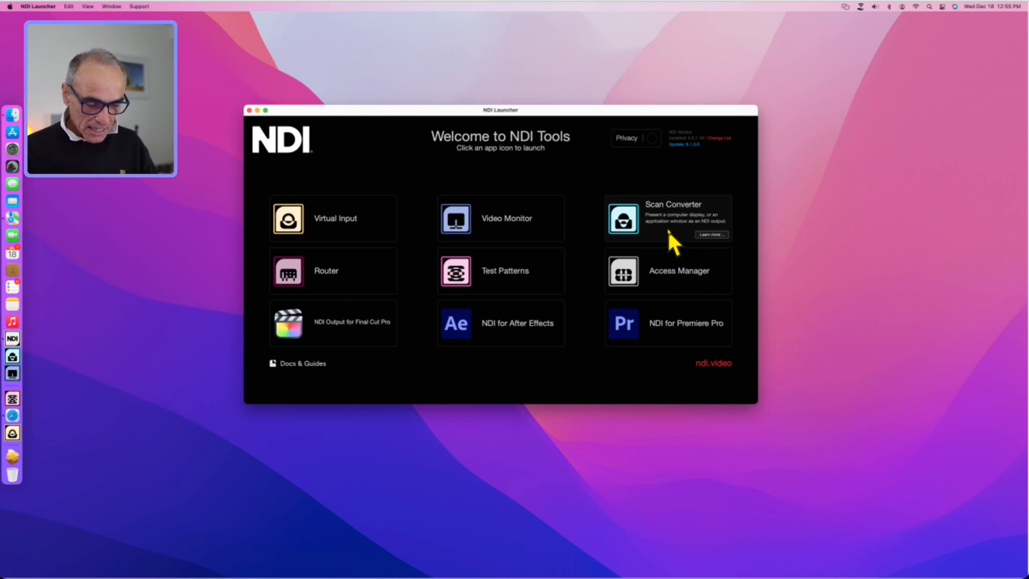
pyautogui.moveTo(648, 119)
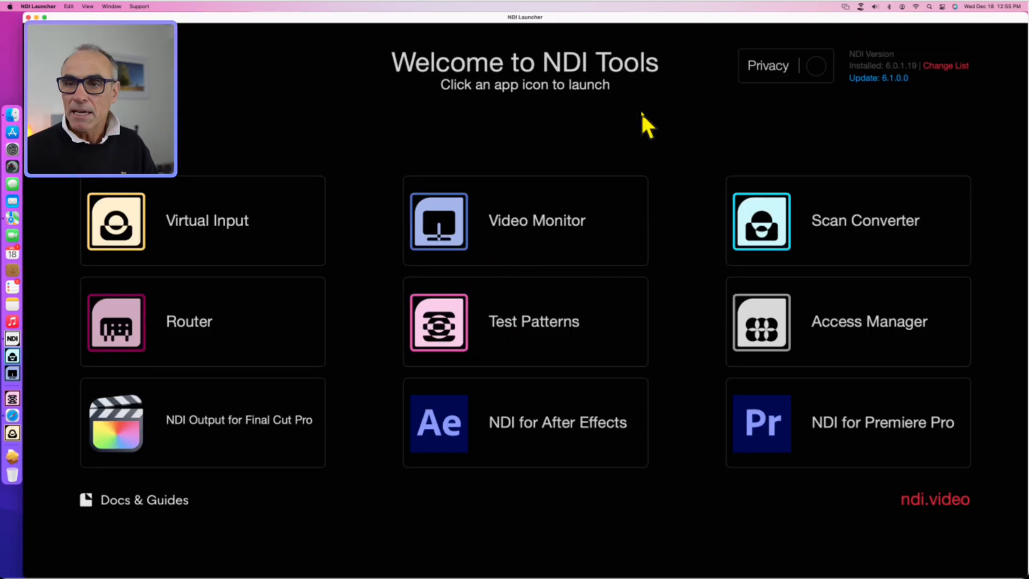
pyautogui.moveTo(863, 255)
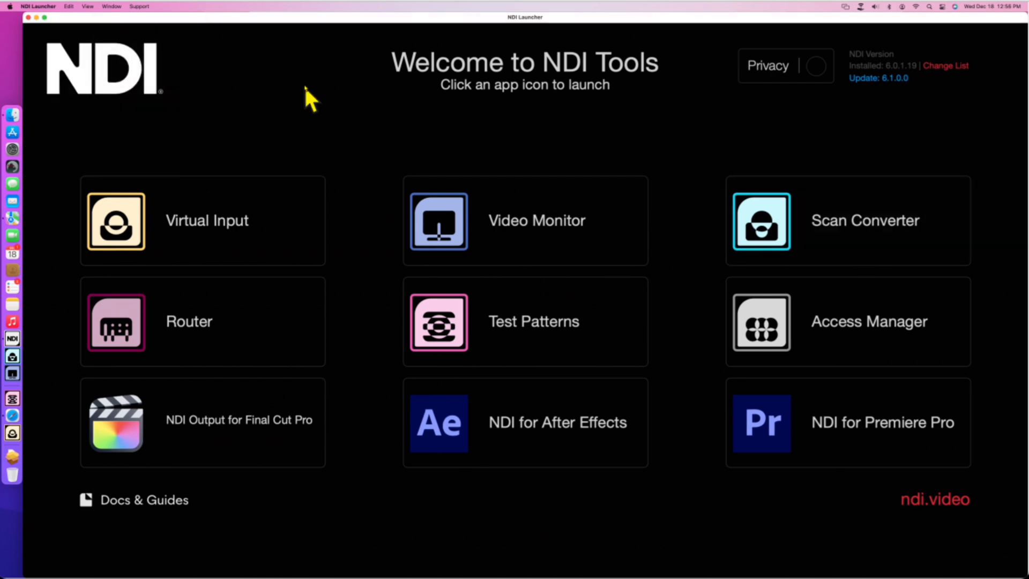
pyautogui.moveTo(221, 36)
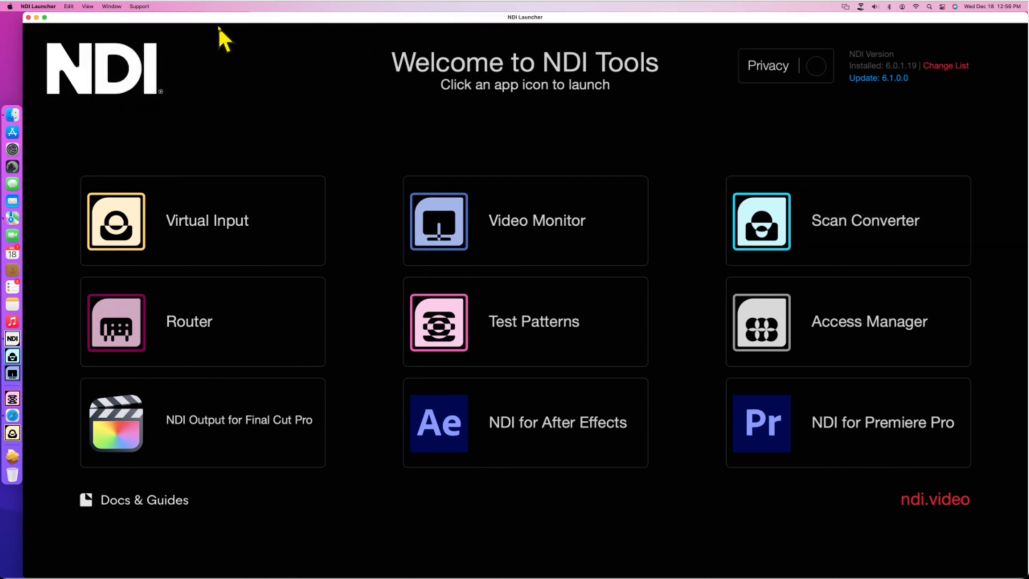
pyautogui.moveTo(866, 225)
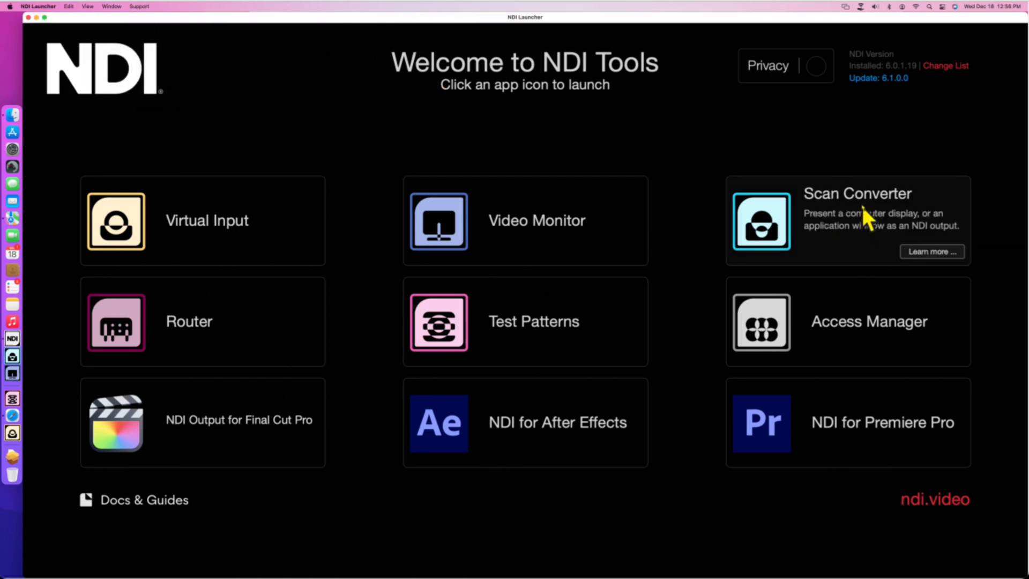
pyautogui.moveTo(860, 240)
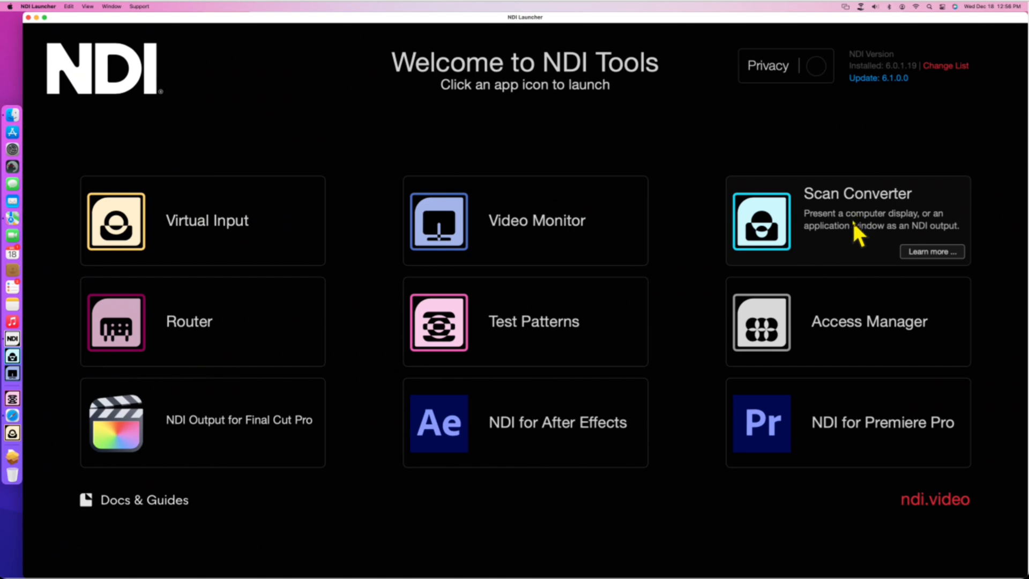
# Step: Start Scan Converter from its tile in the NDI Launcher
pyautogui.click(761, 221)
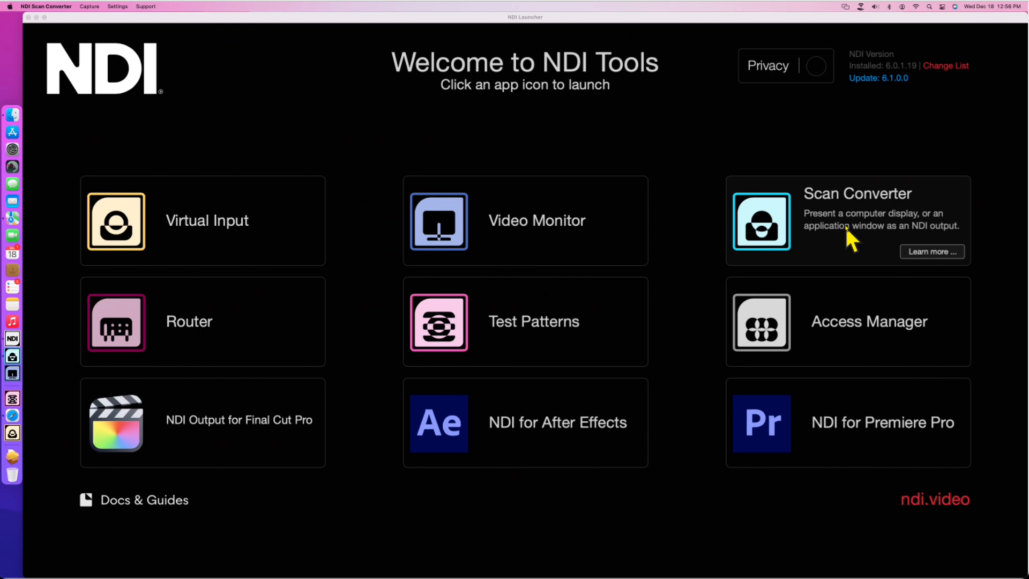
pyautogui.moveTo(752, 216)
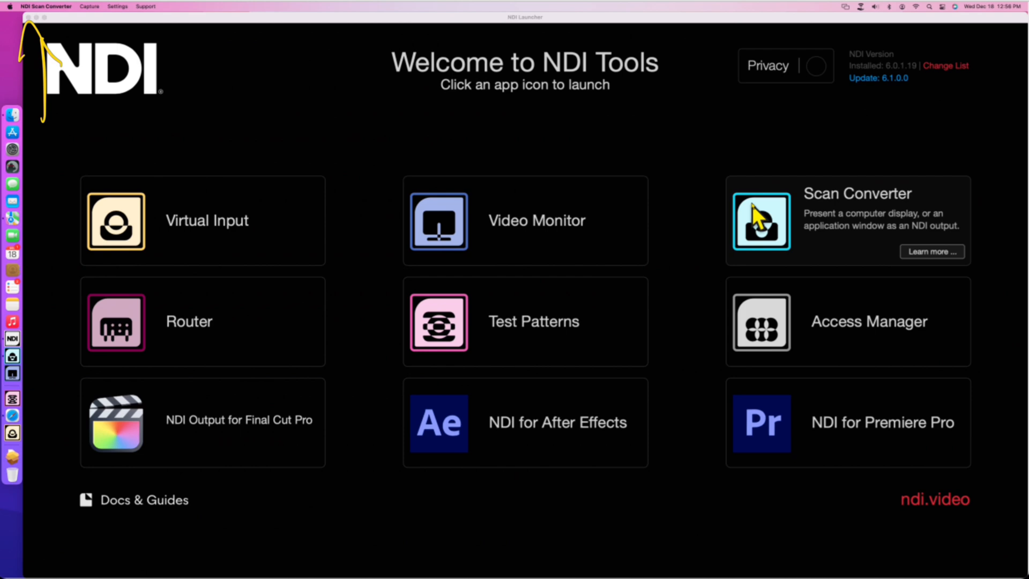
pyautogui.moveTo(224, 12)
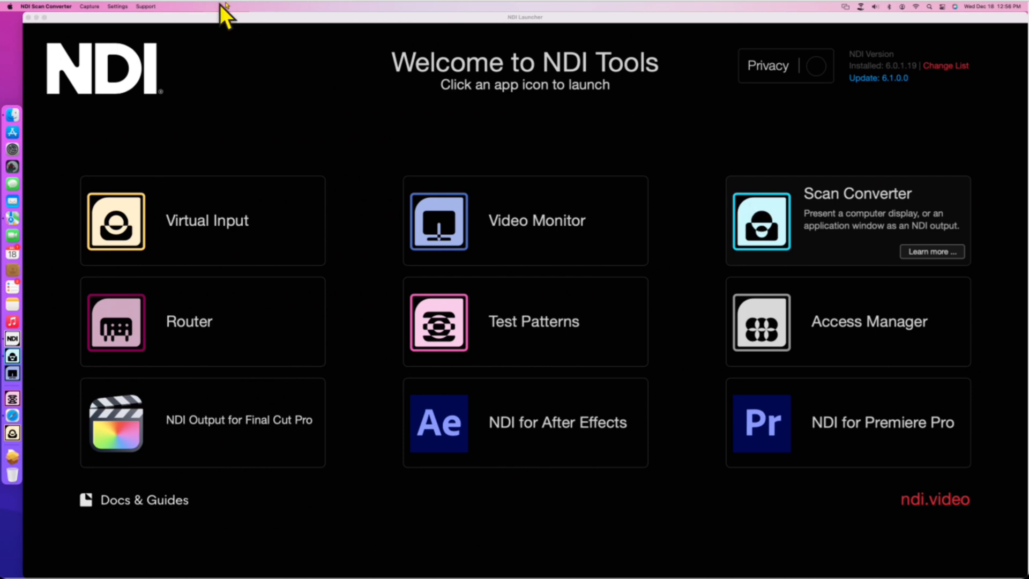
pyautogui.moveTo(96, 16)
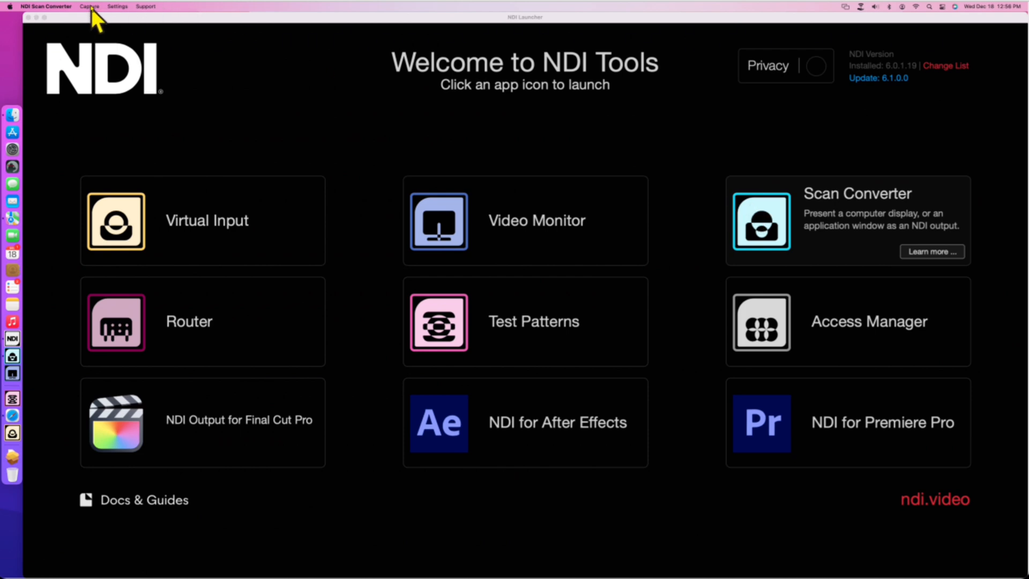
pyautogui.click(89, 6)
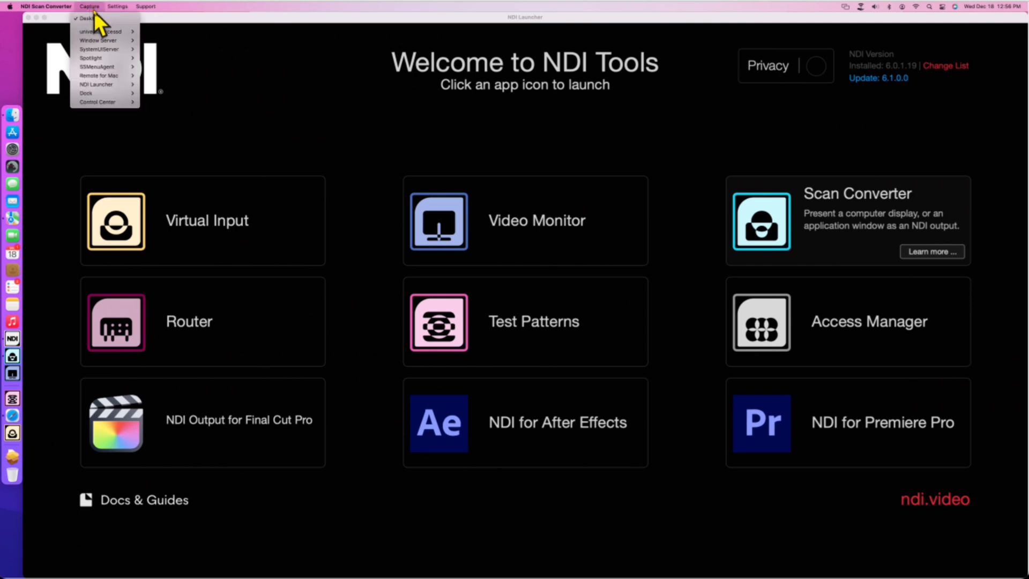
pyautogui.moveTo(89, 21)
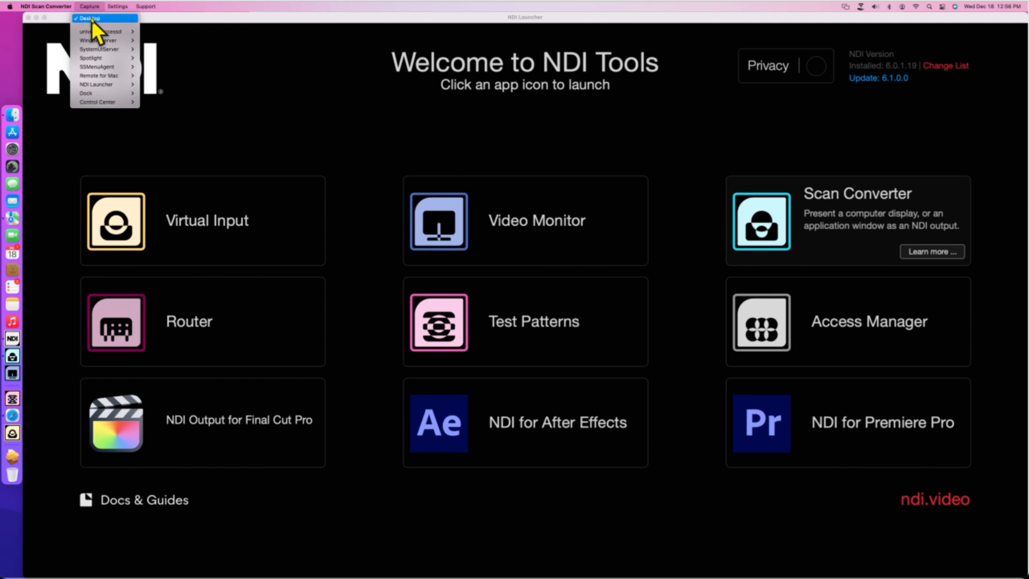
pyautogui.moveTo(126, 25)
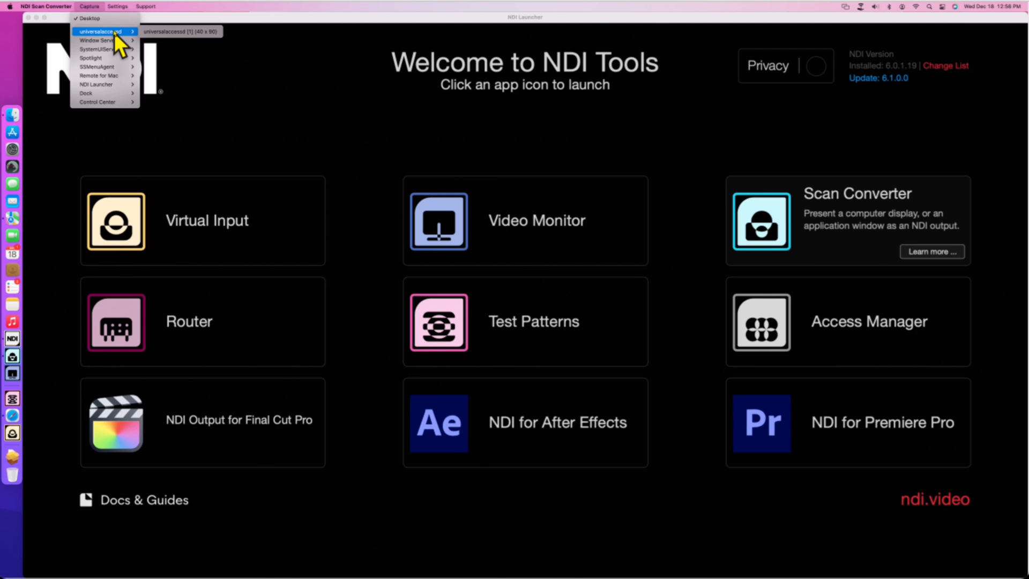
pyautogui.moveTo(102, 66)
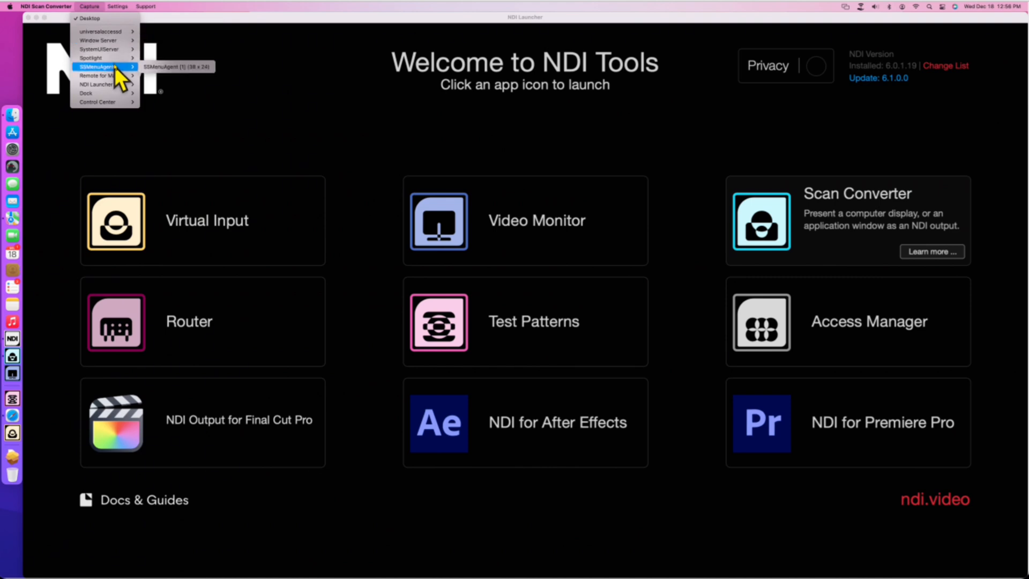
pyautogui.moveTo(99, 102)
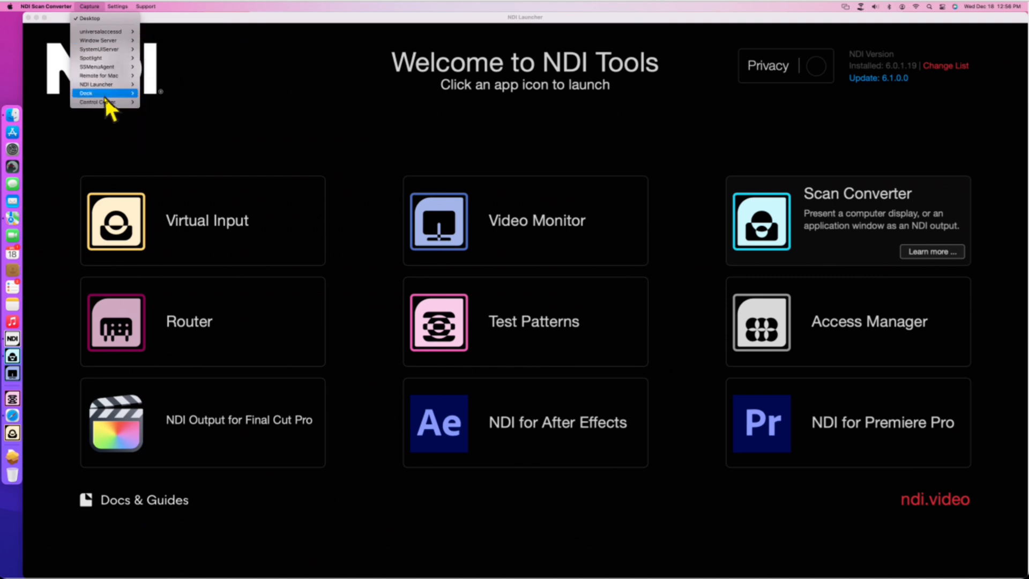
pyautogui.moveTo(102, 97)
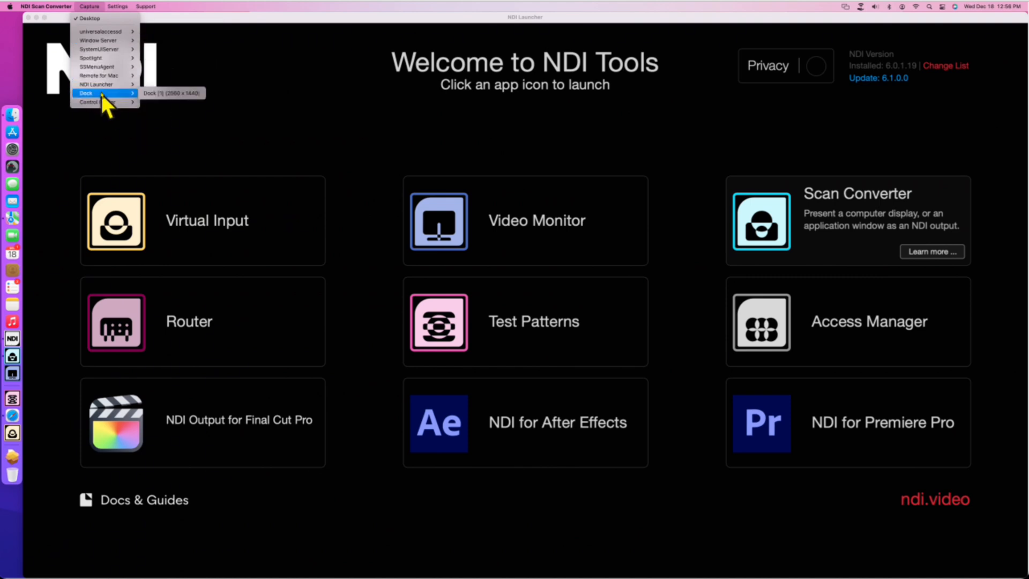
pyautogui.moveTo(105, 110)
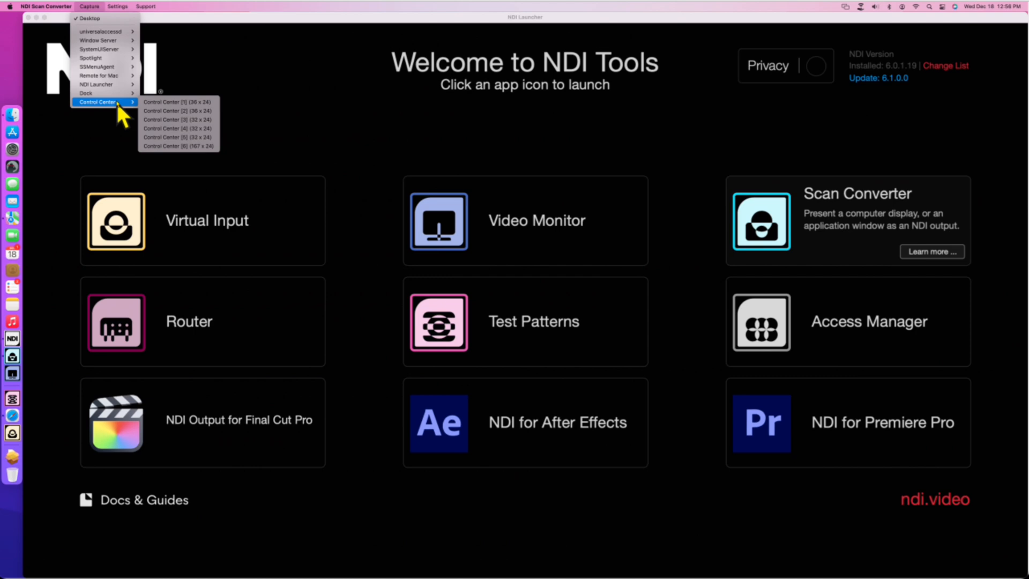
pyautogui.moveTo(110, 45)
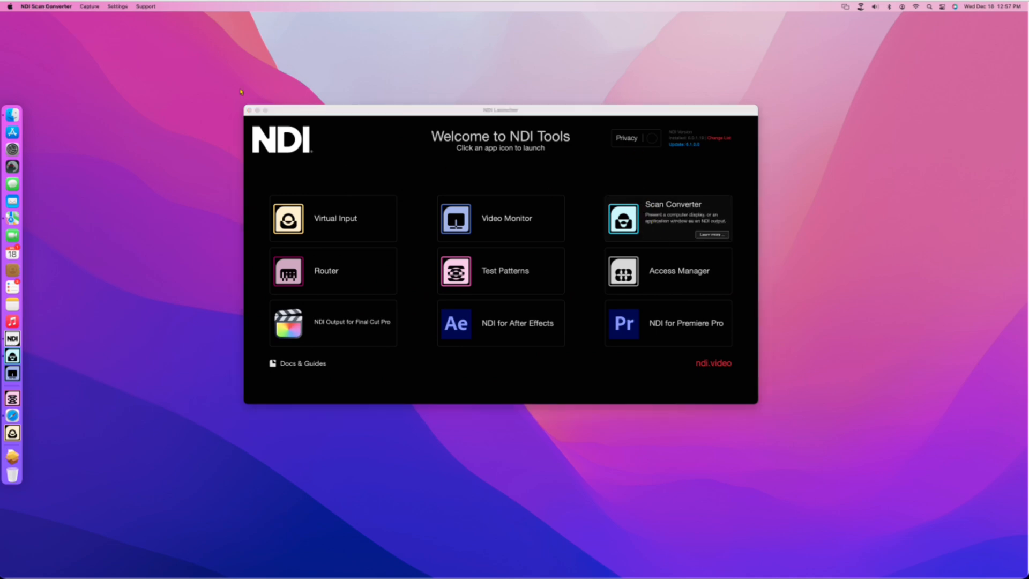
# Step: Show Scan Converter's Capture menu, with Desktop still checked
pyautogui.click(89, 6)
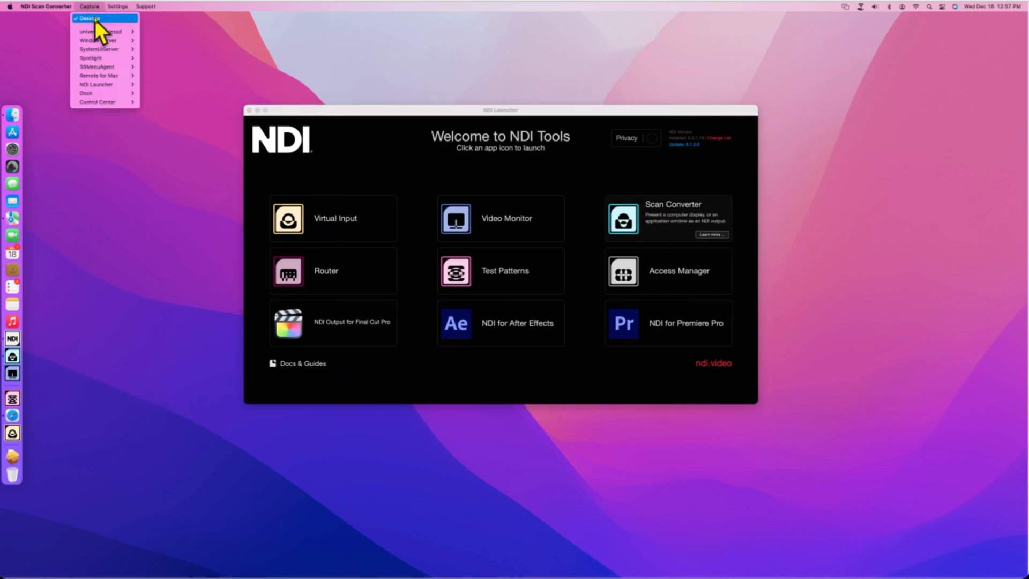
pyautogui.moveTo(96, 93)
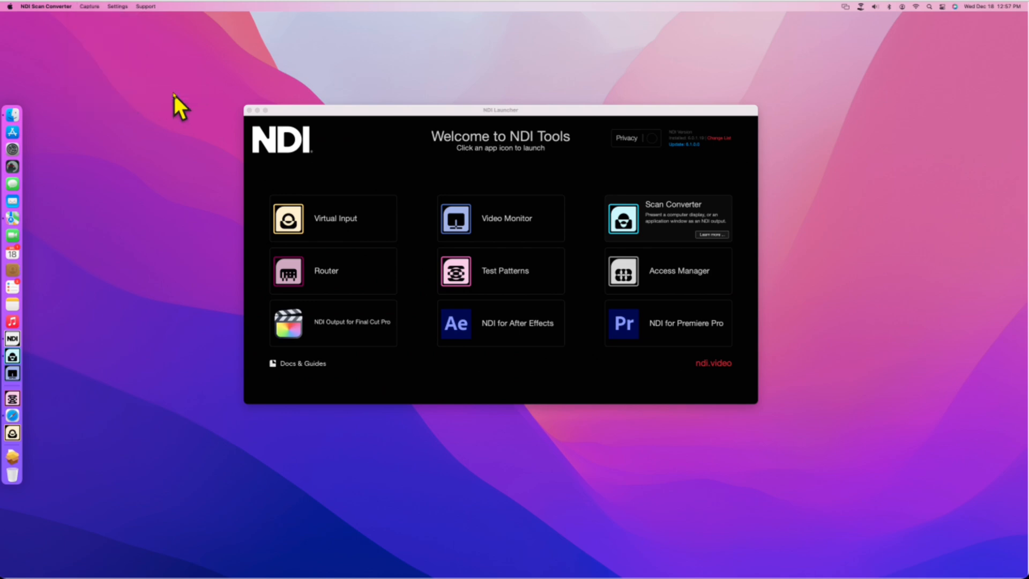
# Step: Close the Capture menu and enlarge the NDI Launcher to fill the screen
pyautogui.click(89, 6)
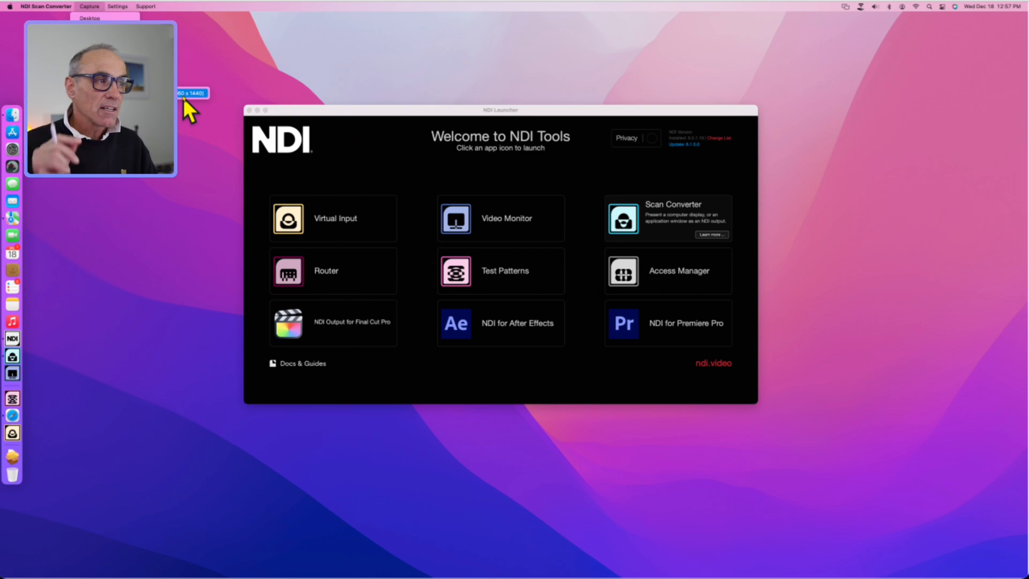
pyautogui.moveTo(335, 120)
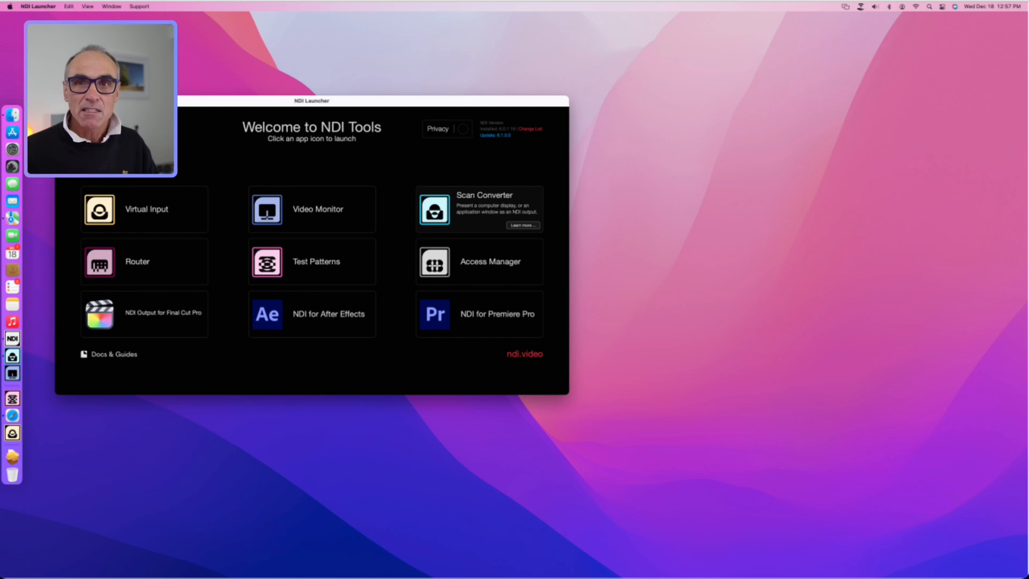
pyautogui.moveTo(324, 220)
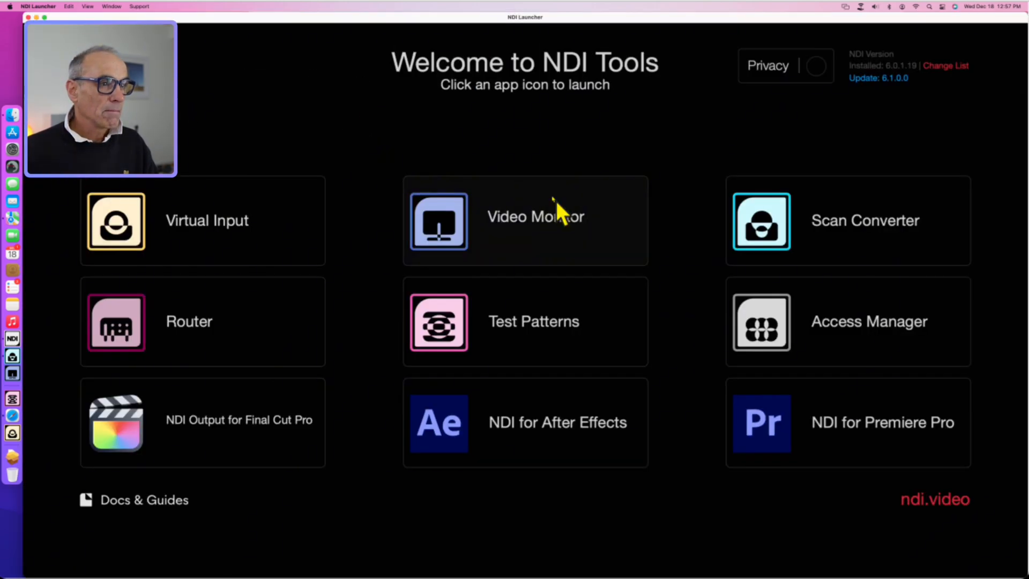
pyautogui.moveTo(510, 255)
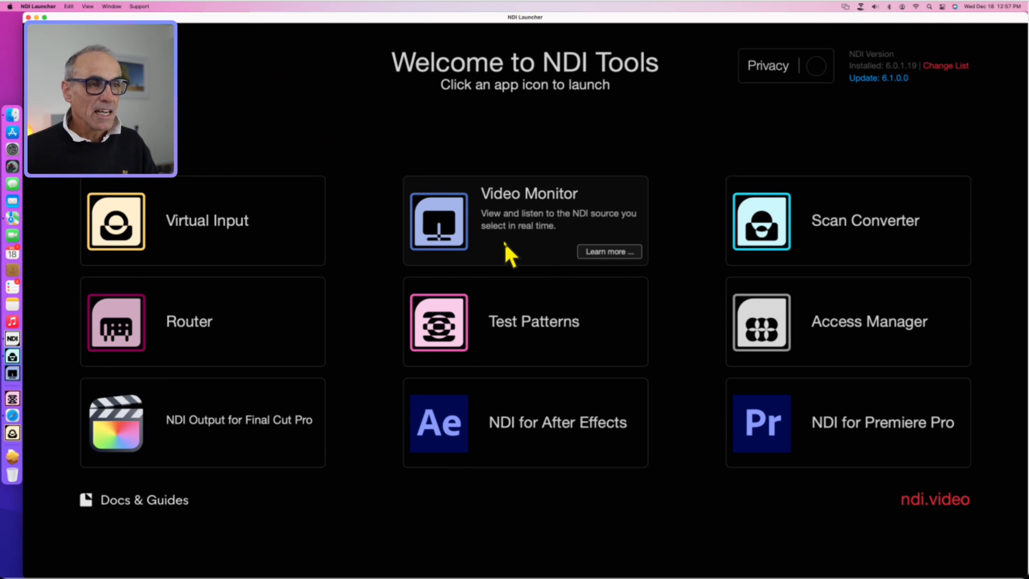
pyautogui.moveTo(381, 161); pyautogui.dragTo(669, 151)
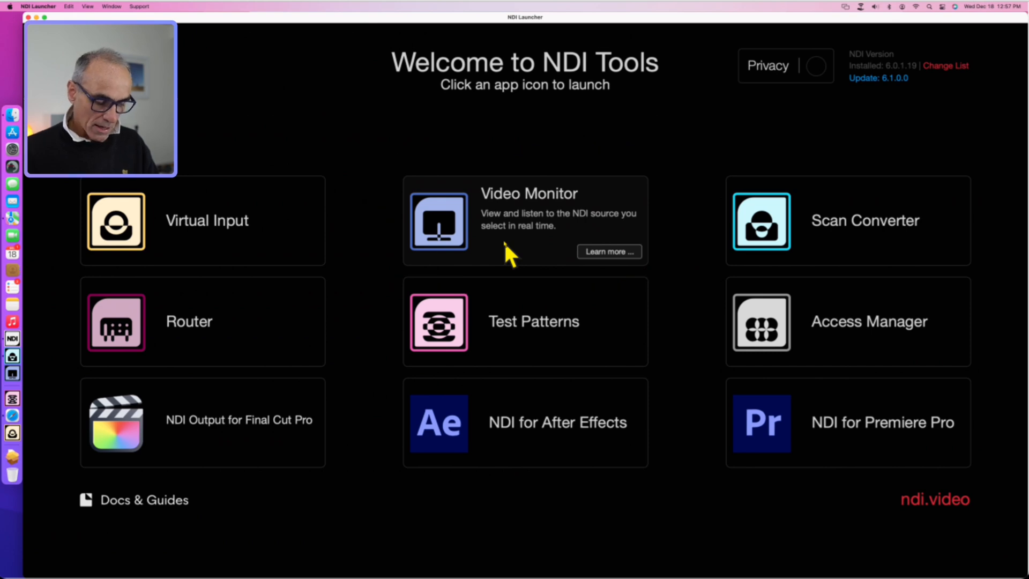
pyautogui.moveTo(327, 60)
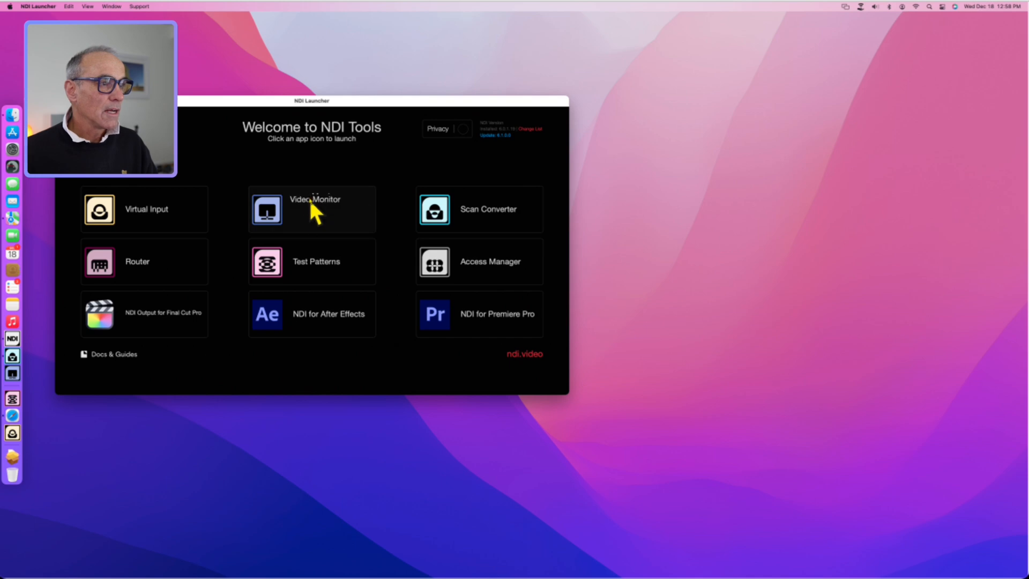
# Step: Start Video Monitor so its empty black viewer opens beside the launcher
pyautogui.click(311, 209)
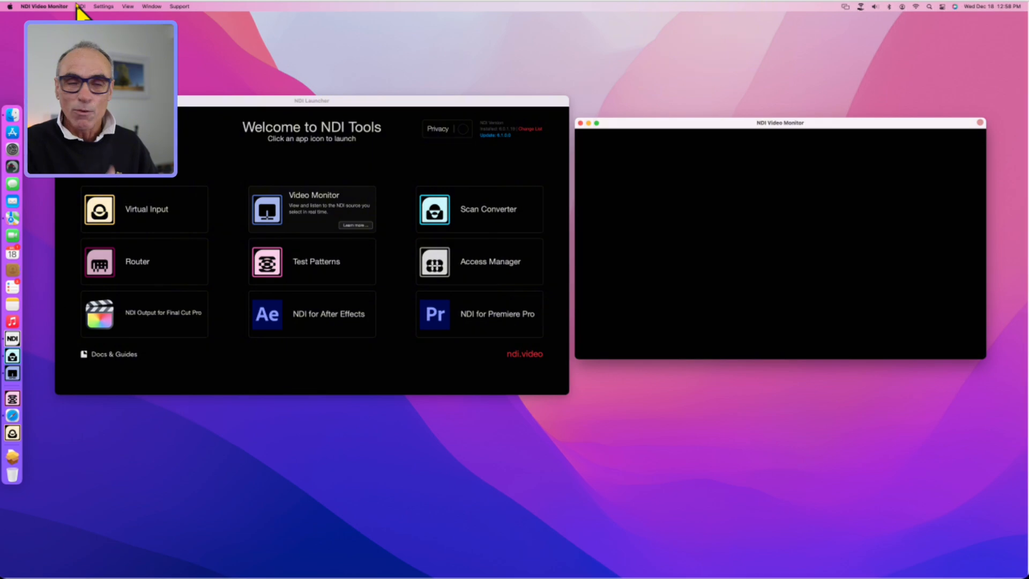
pyautogui.moveTo(490, 226)
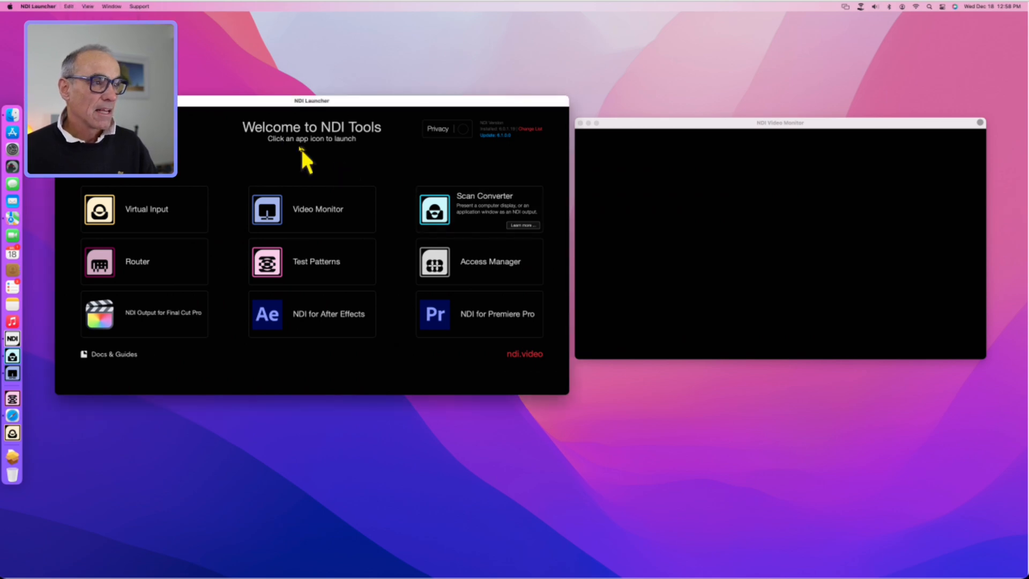
pyautogui.click(778, 122)
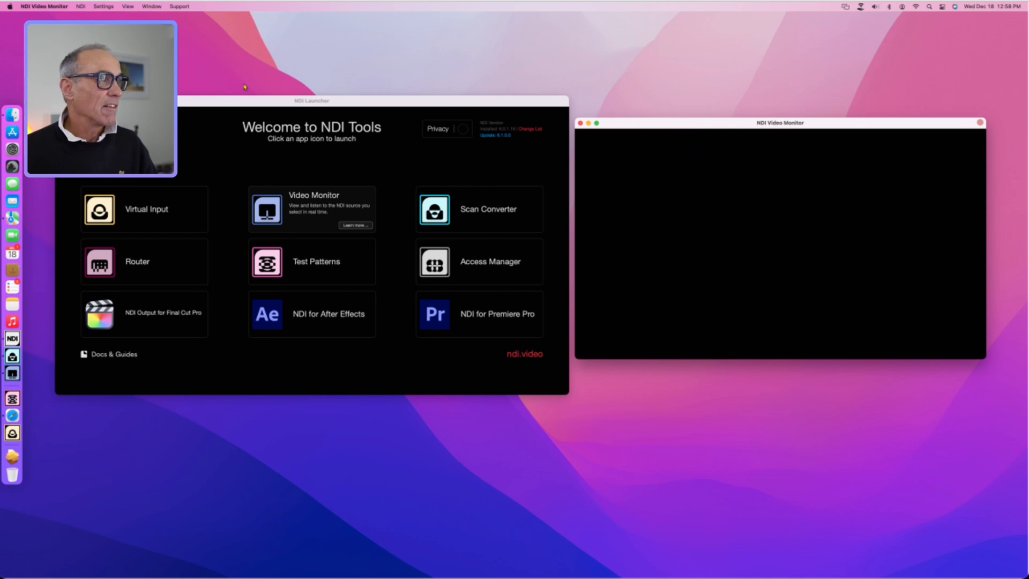
pyautogui.moveTo(239, 96)
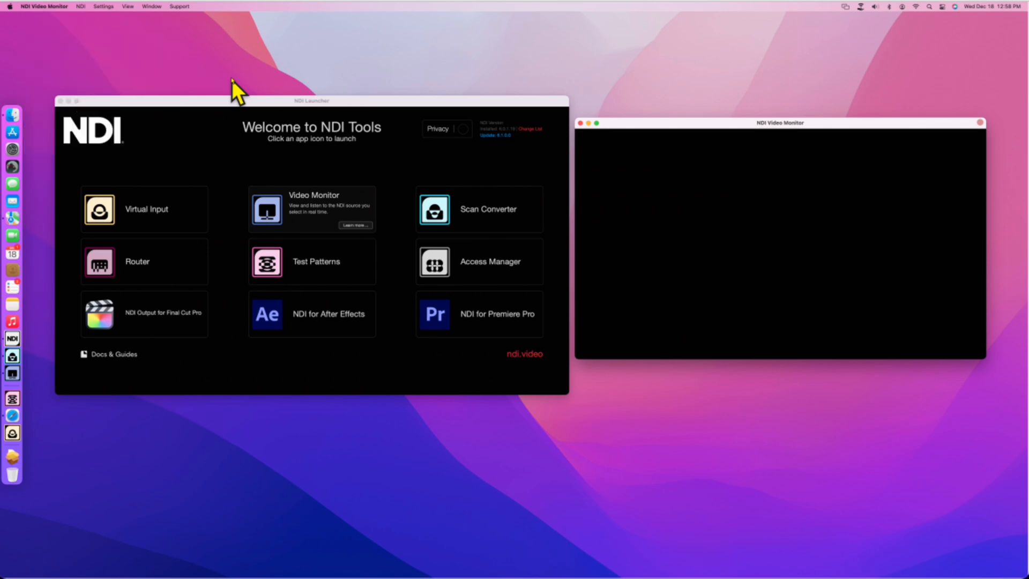
pyautogui.click(80, 7)
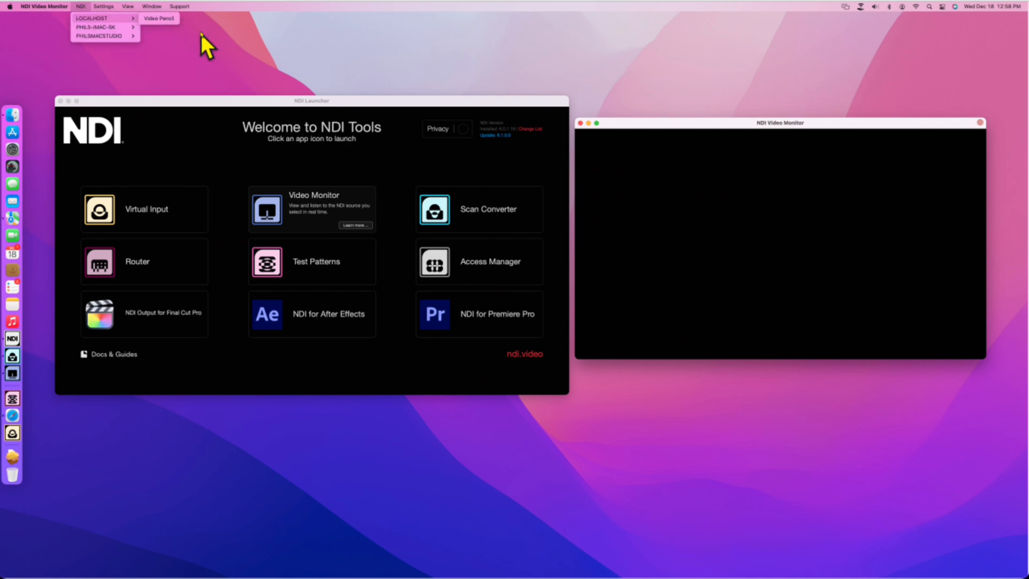
pyautogui.moveTo(100, 27)
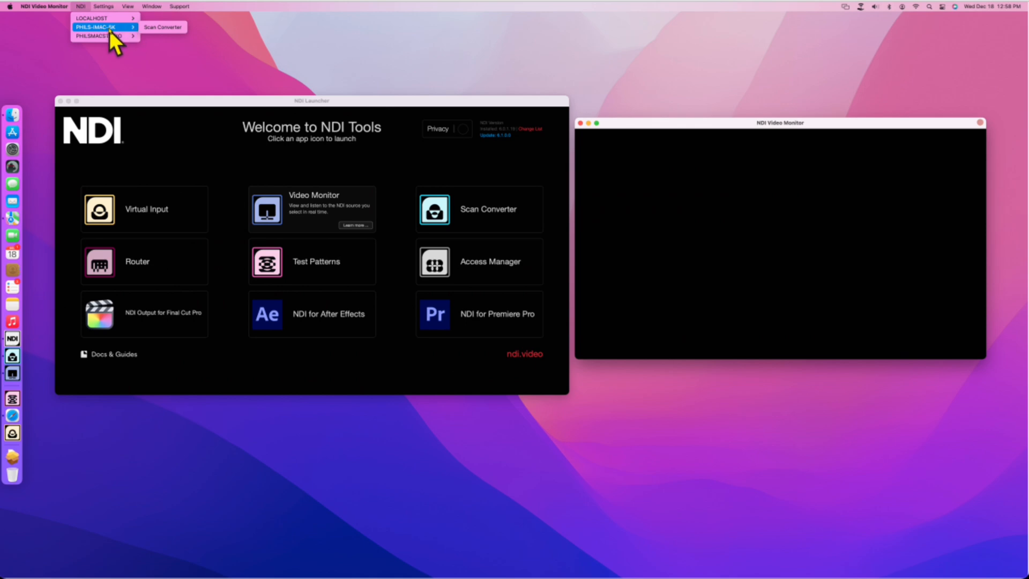
pyautogui.moveTo(165, 27)
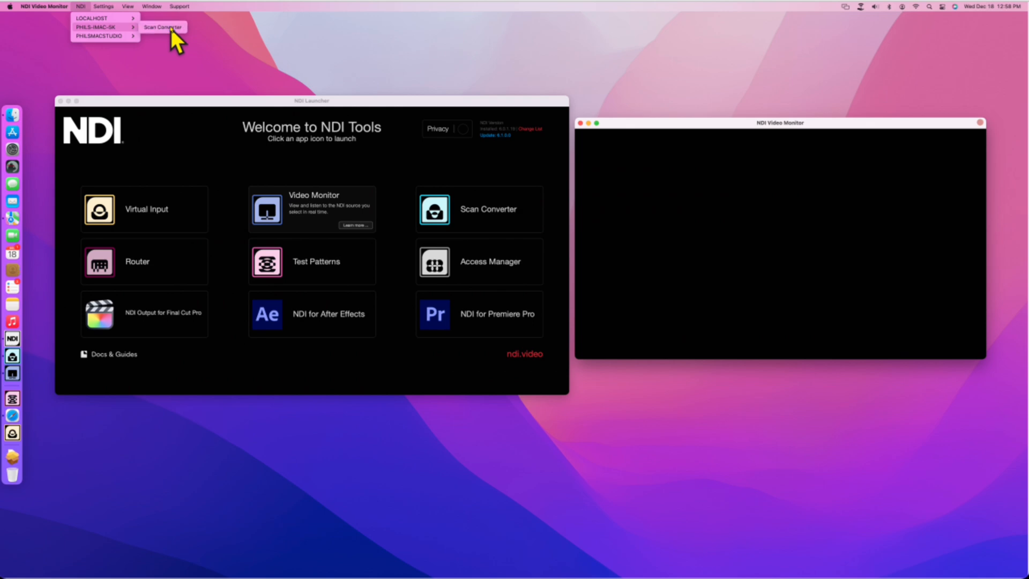
pyautogui.click(166, 26)
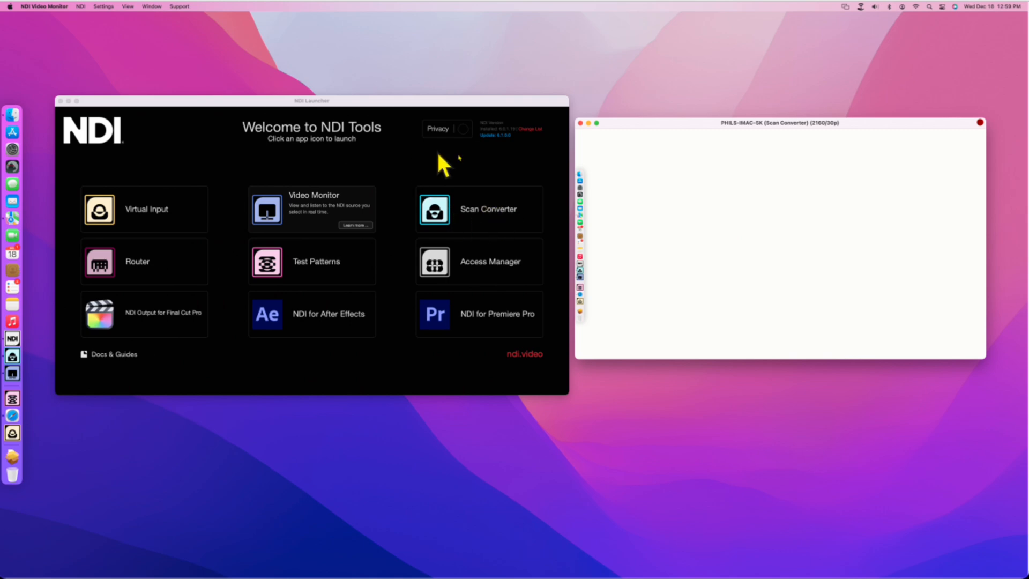
pyautogui.moveTo(595, 196)
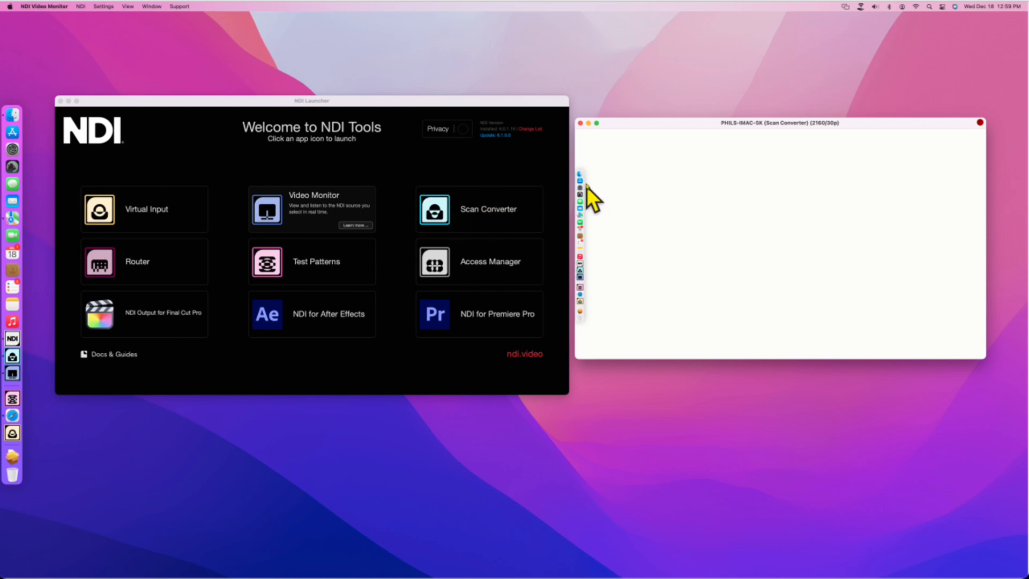
pyautogui.moveTo(652, 141)
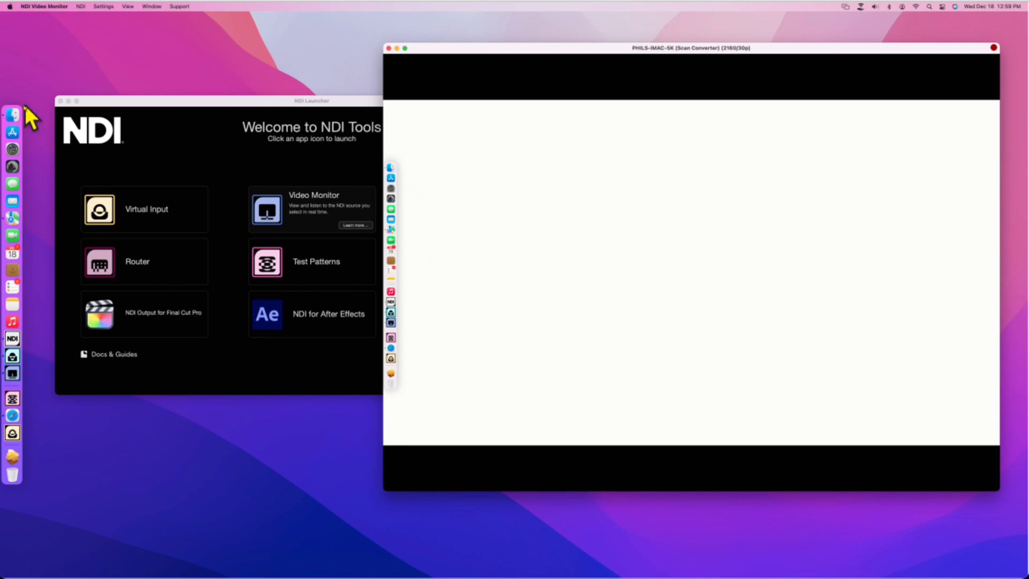
pyautogui.moveTo(13, 200)
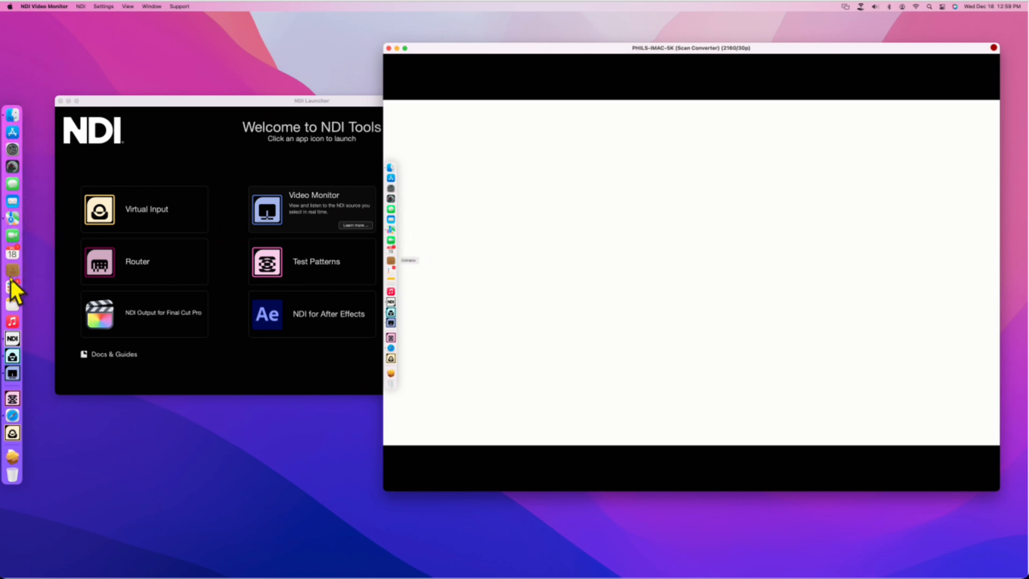
pyautogui.moveTo(14, 388)
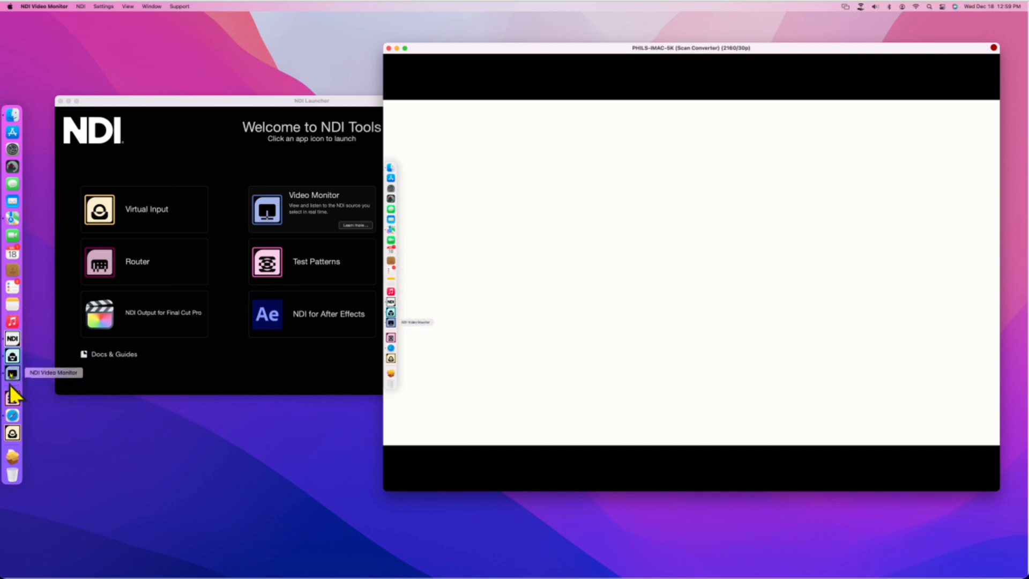
pyautogui.moveTo(21, 409)
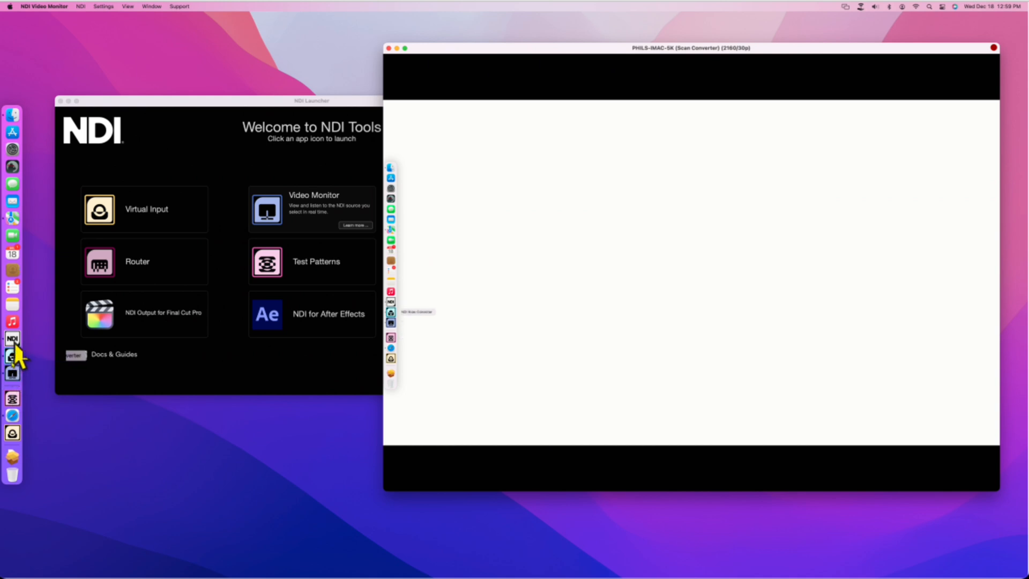
pyautogui.moveTo(12, 234)
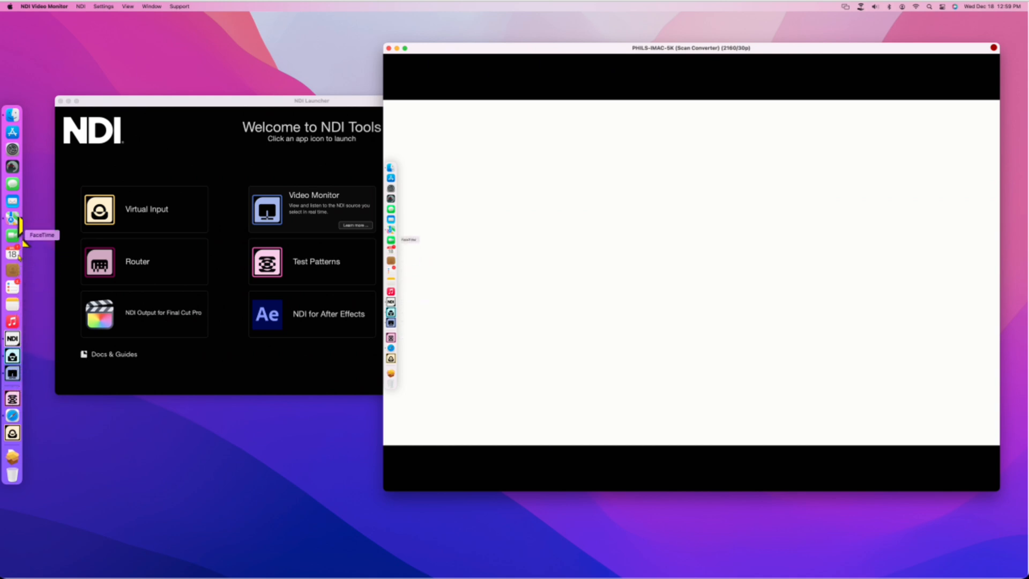
pyautogui.moveTo(13, 114)
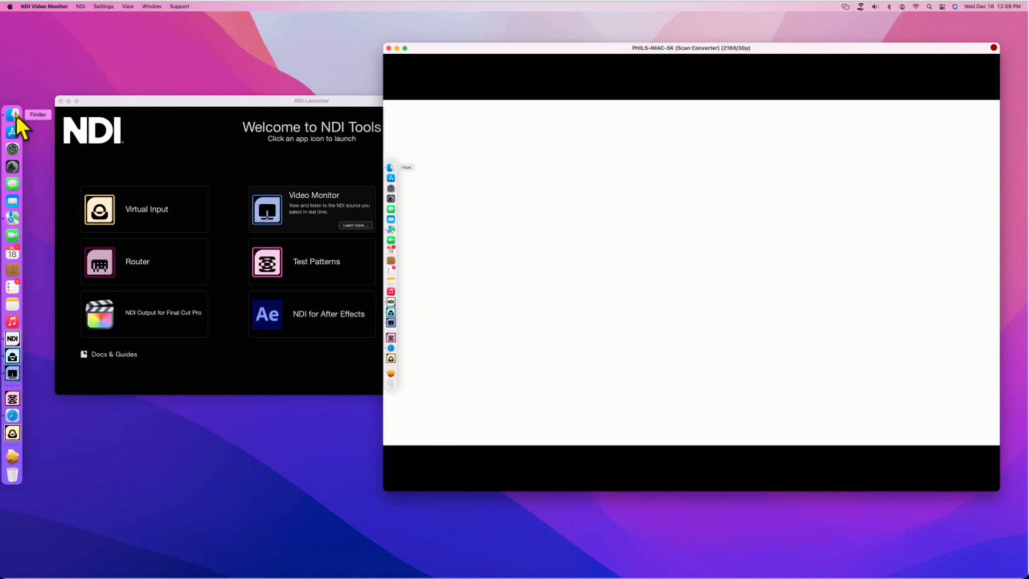
pyautogui.moveTo(469, 43)
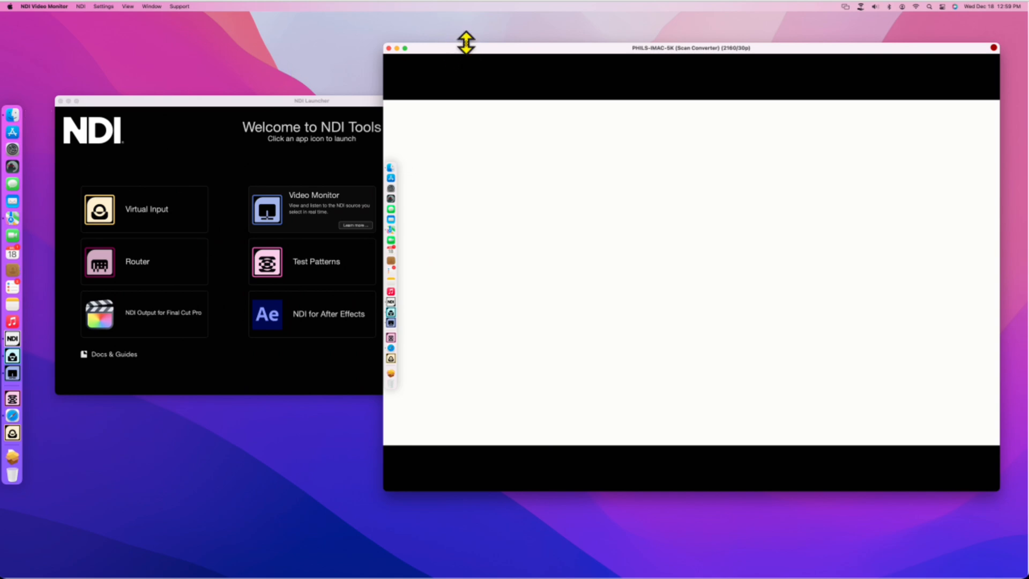
# Step: Drag the Video Monitor window edge to shrink it beside the launcher
pyautogui.moveTo(466, 47); pyautogui.dragTo(487, 165)
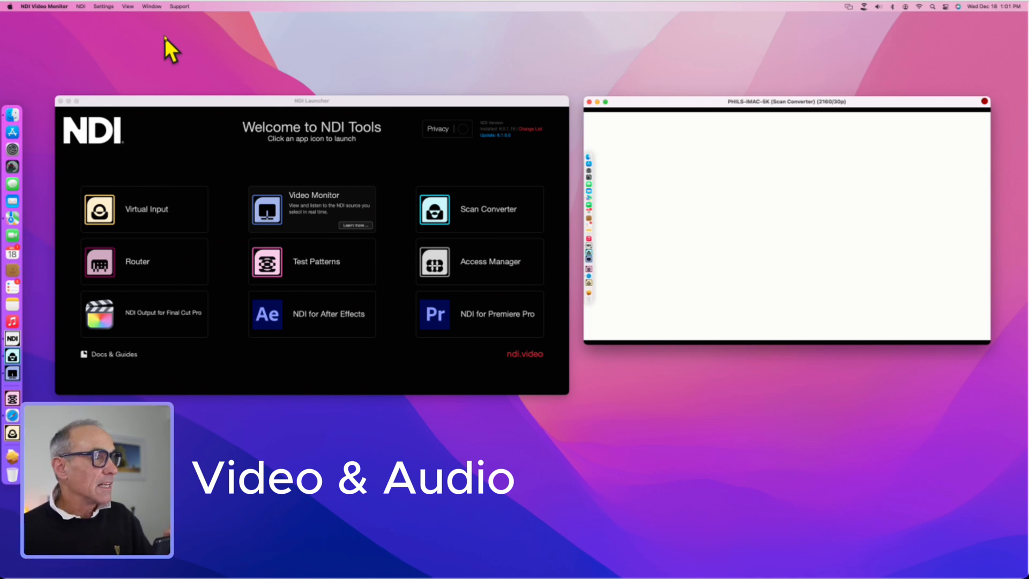
# Step: Select the iPhone's NDI HX Camera as the monitor source from the NDI menu
pyautogui.click(79, 6)
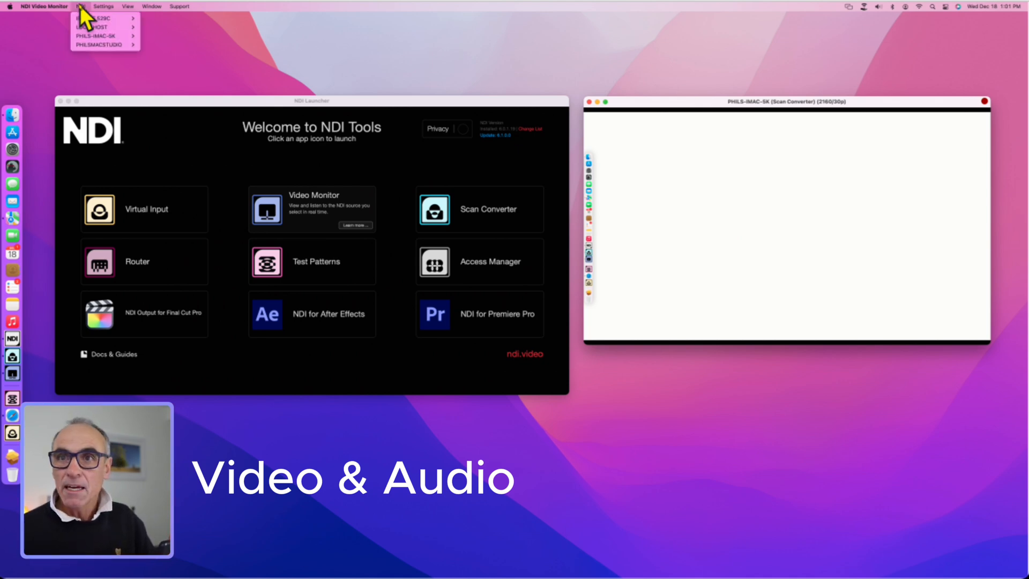
pyautogui.moveTo(97, 16)
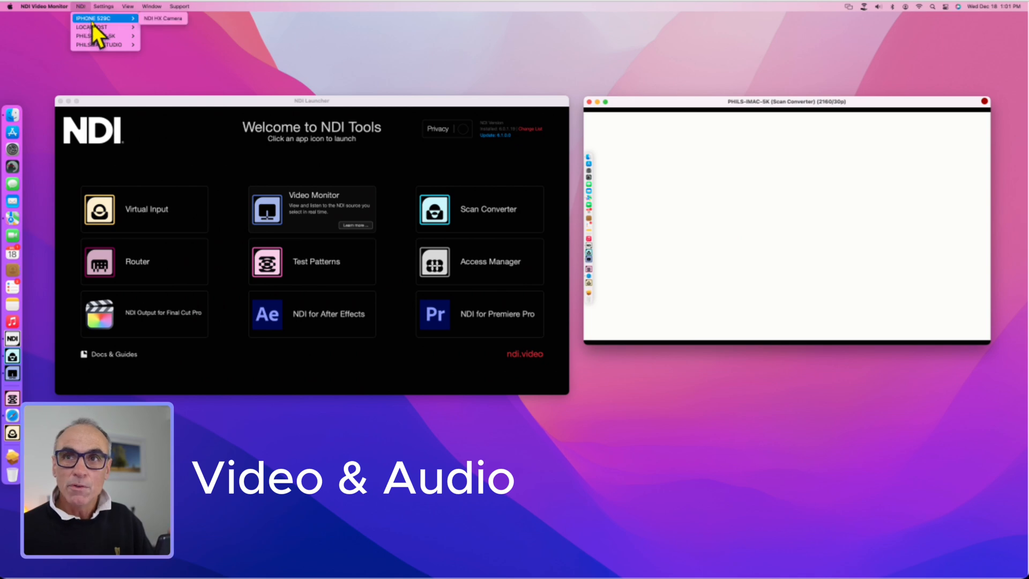
pyautogui.moveTo(166, 19)
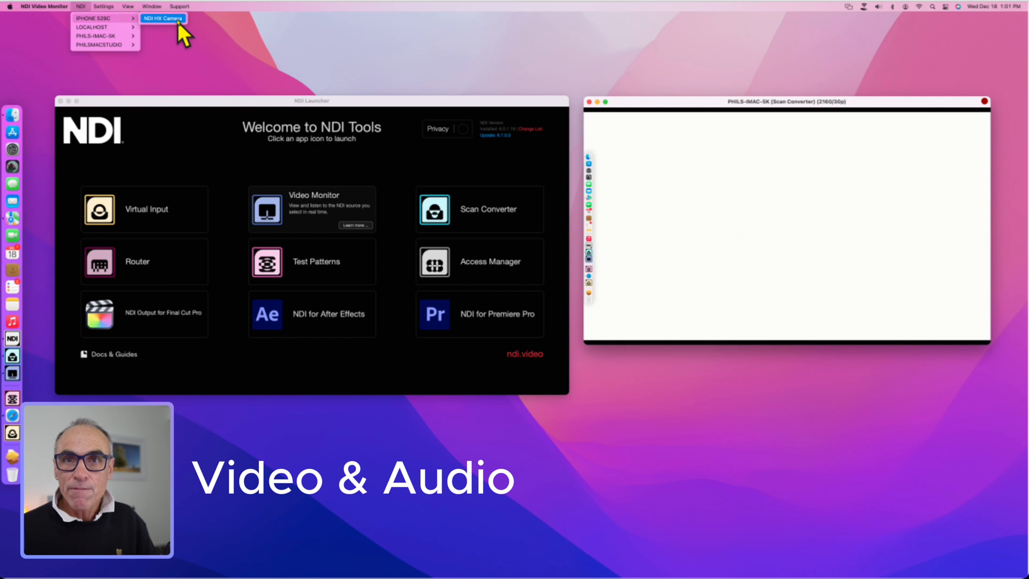
pyautogui.click(164, 19)
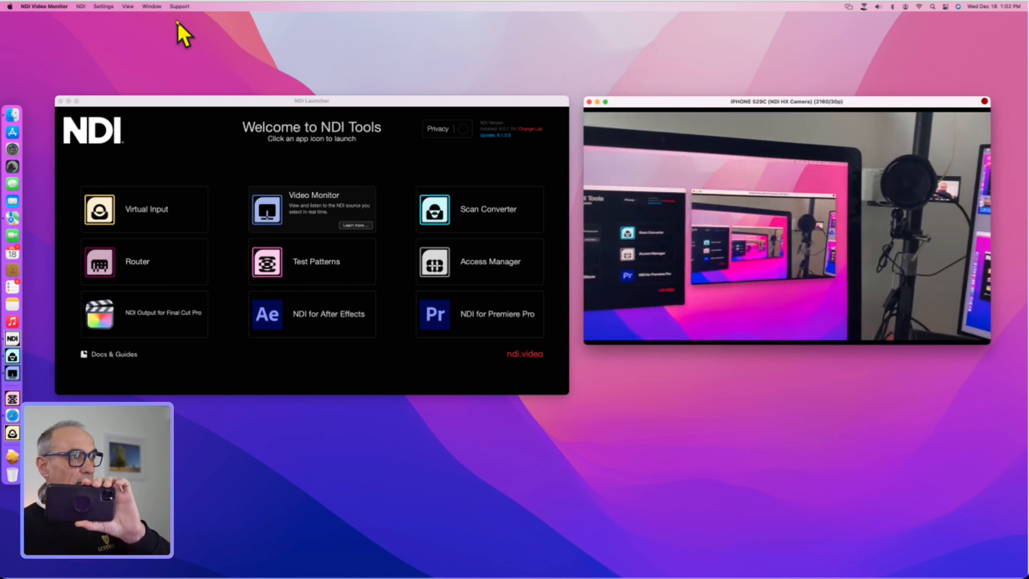
pyautogui.click(40, 6)
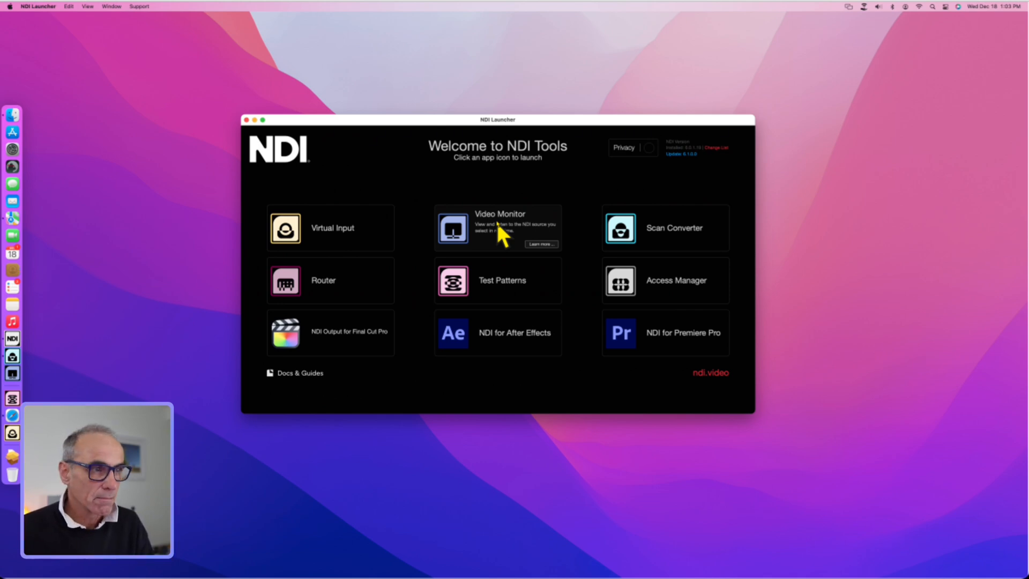
pyautogui.moveTo(500, 236)
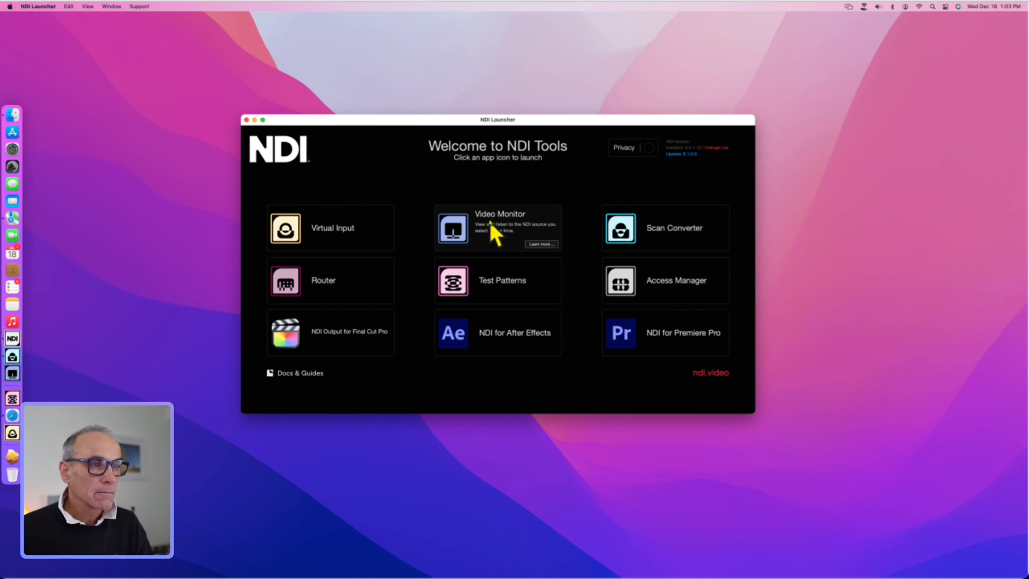
pyautogui.moveTo(325, 246)
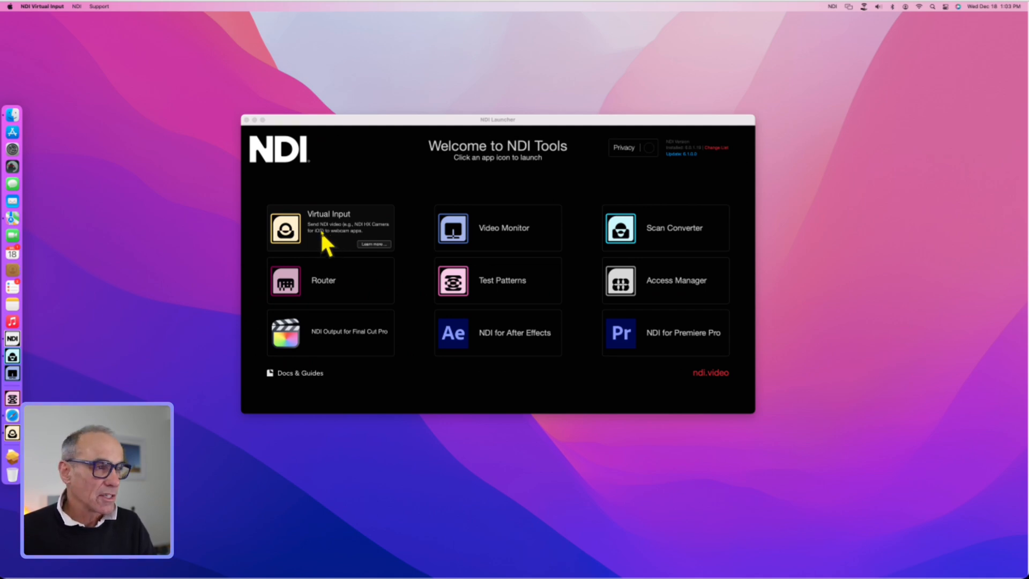
pyautogui.moveTo(439, 138)
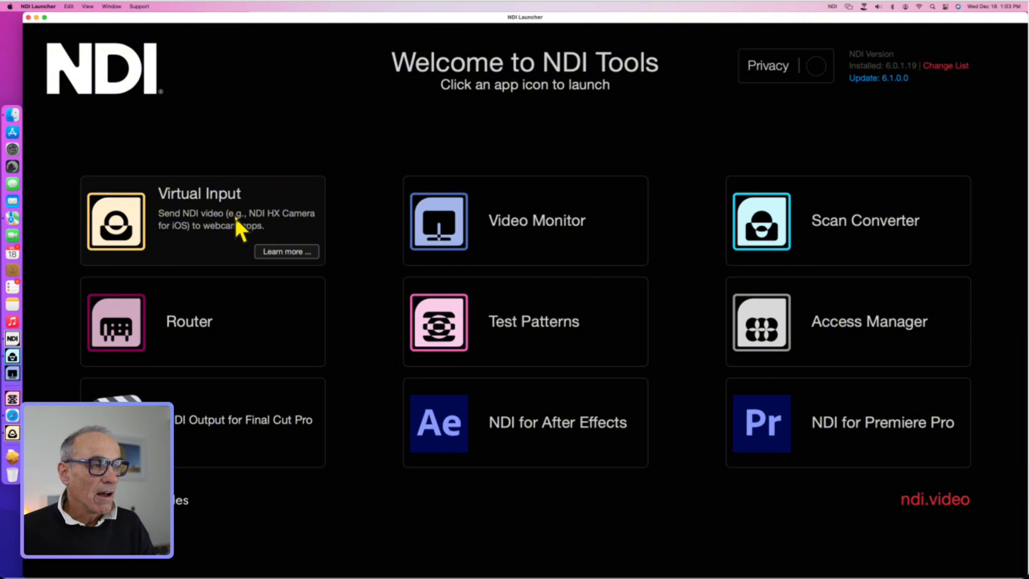
pyautogui.moveTo(276, 234)
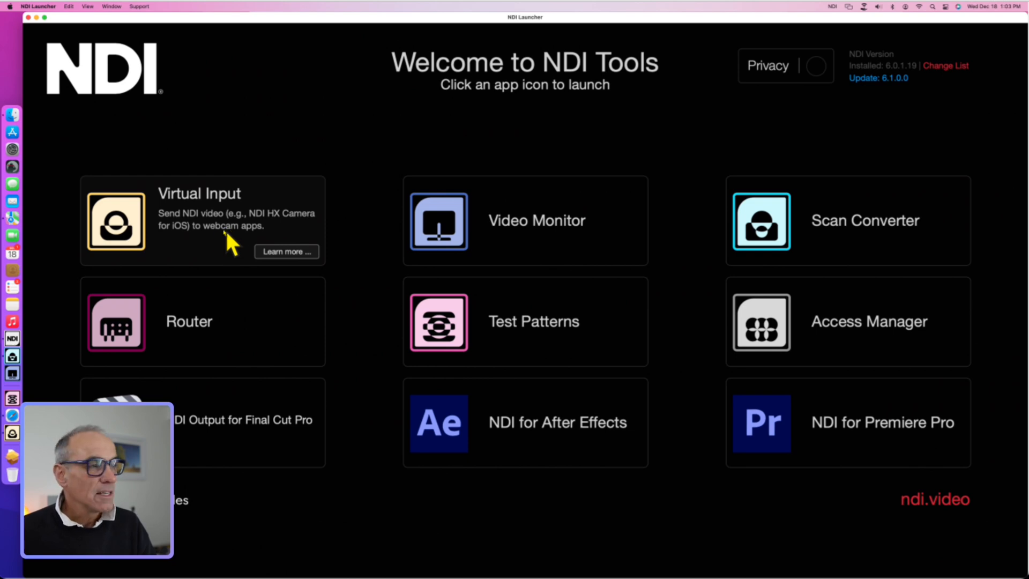
pyautogui.moveTo(216, 241)
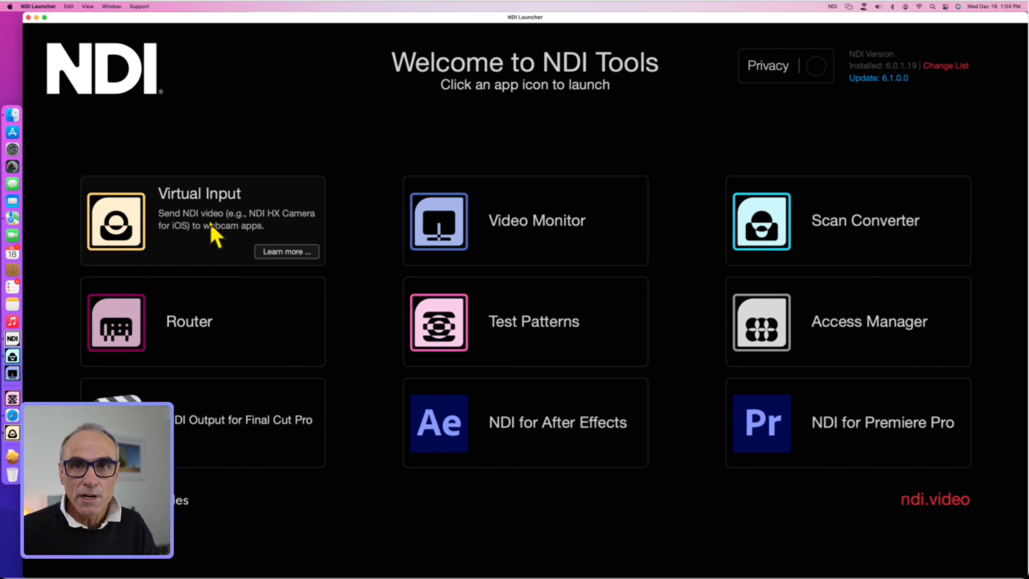
pyautogui.moveTo(427, 152)
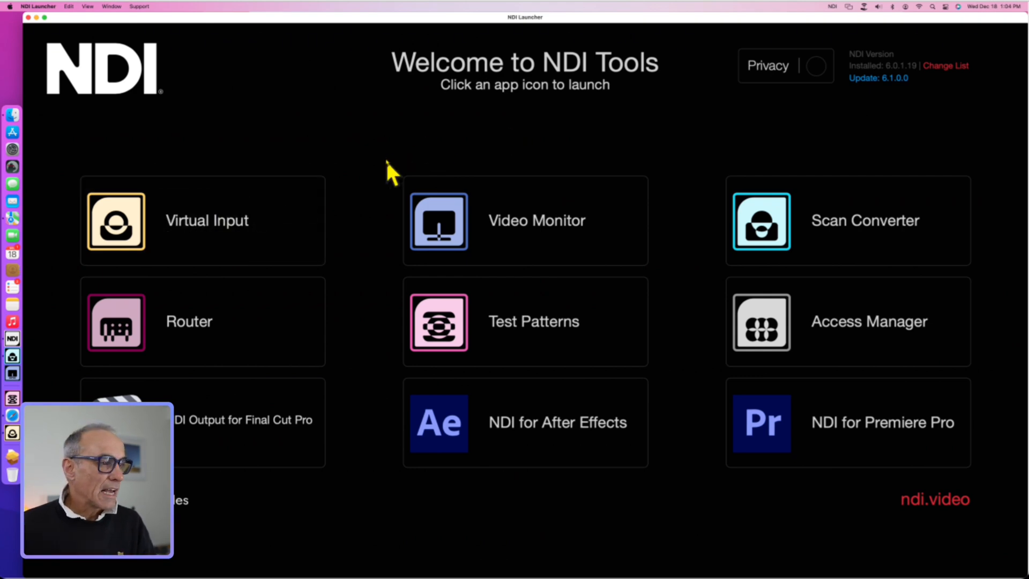
pyautogui.moveTo(508, 351)
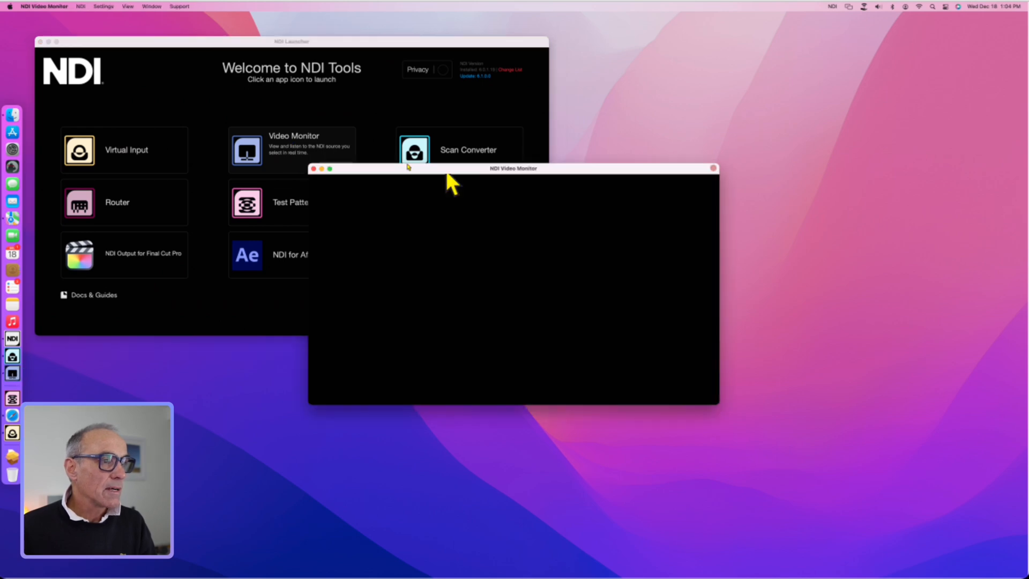
# Step: Move the empty monitor right of the launcher and browse its NDI and Settings menus
pyautogui.moveTo(513, 168); pyautogui.dragTo(766, 129)
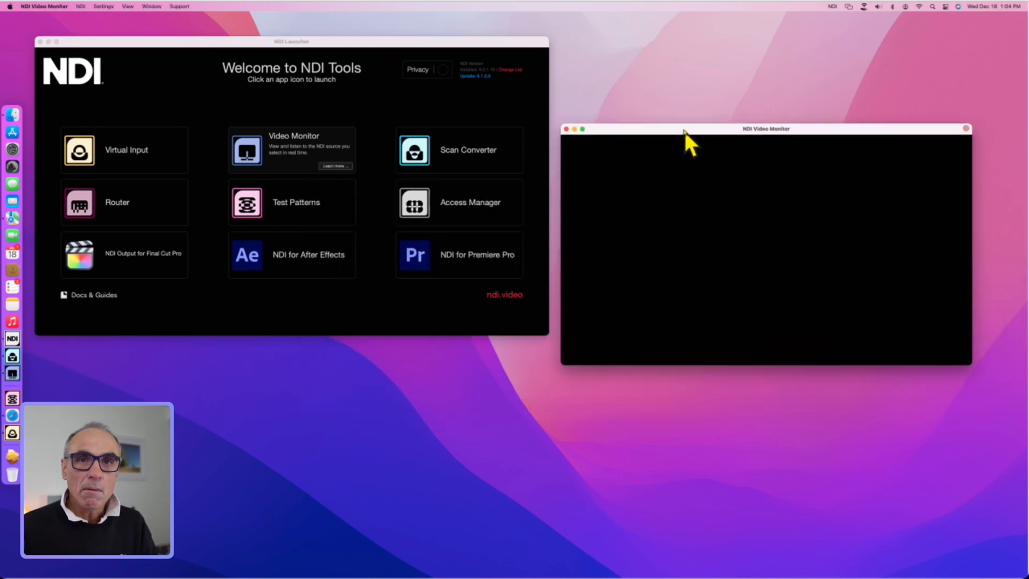
pyautogui.moveTo(721, 212)
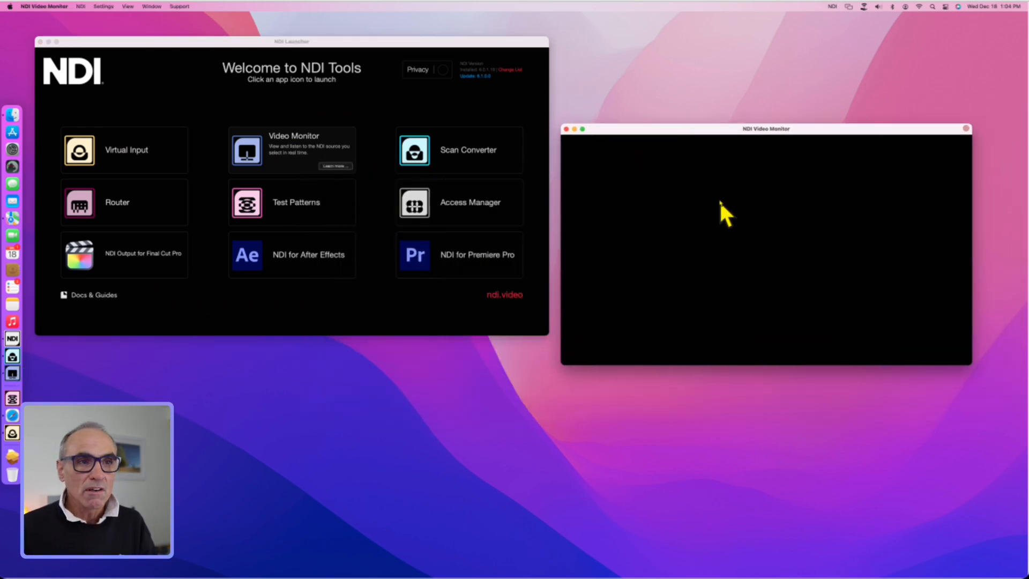
pyautogui.click(80, 6)
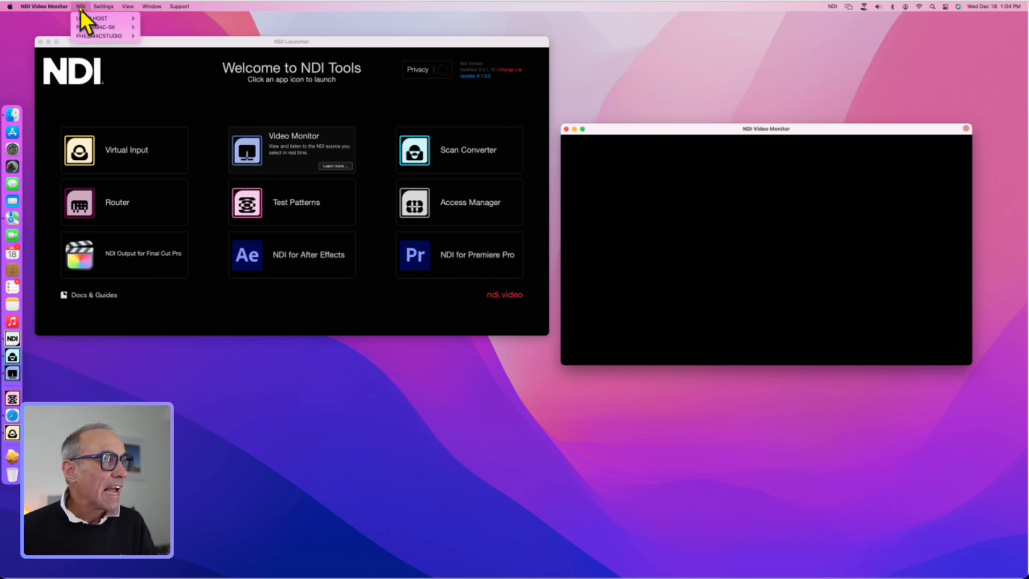
pyautogui.moveTo(102, 36)
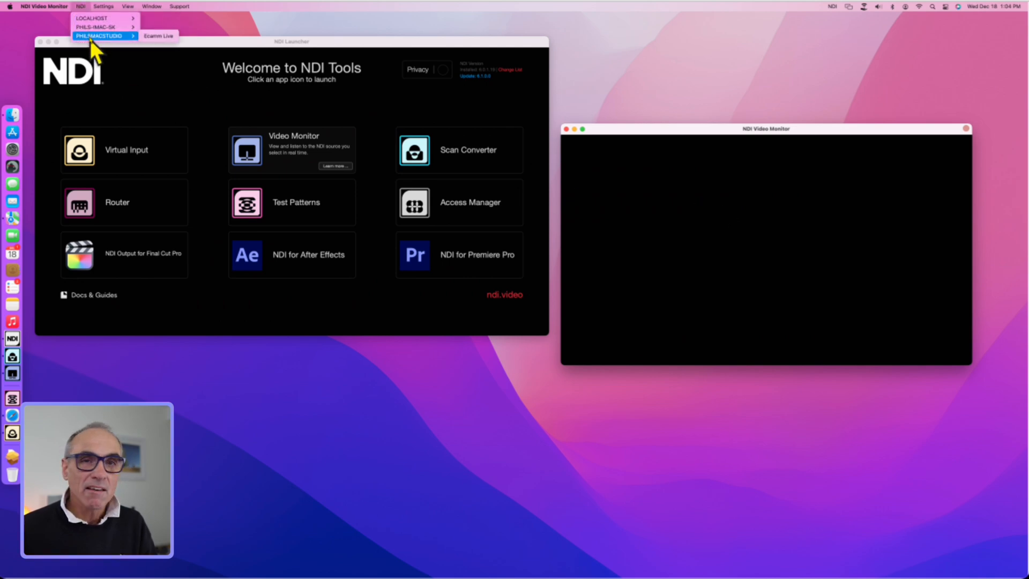
pyautogui.click(103, 6)
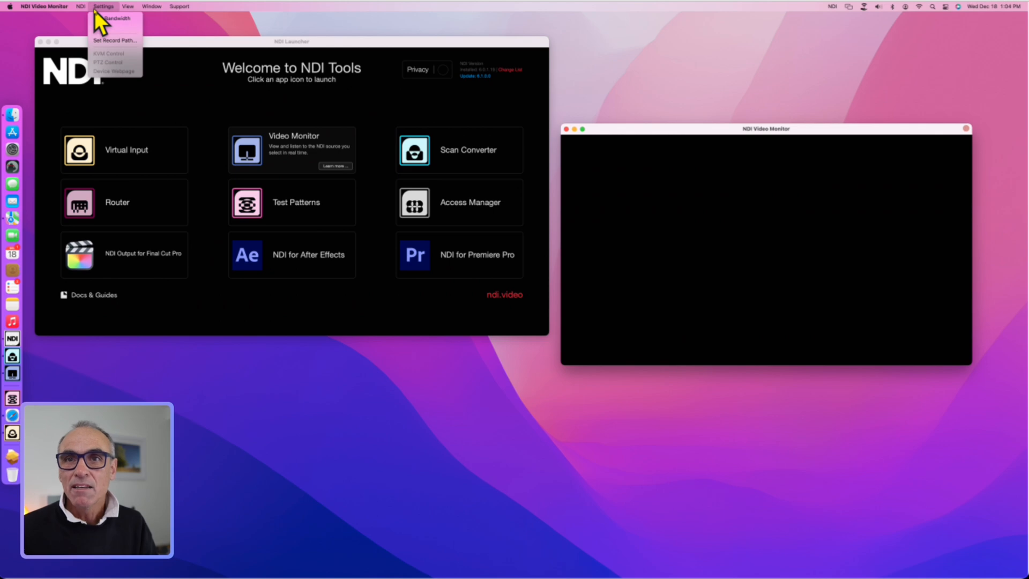
pyautogui.click(80, 6)
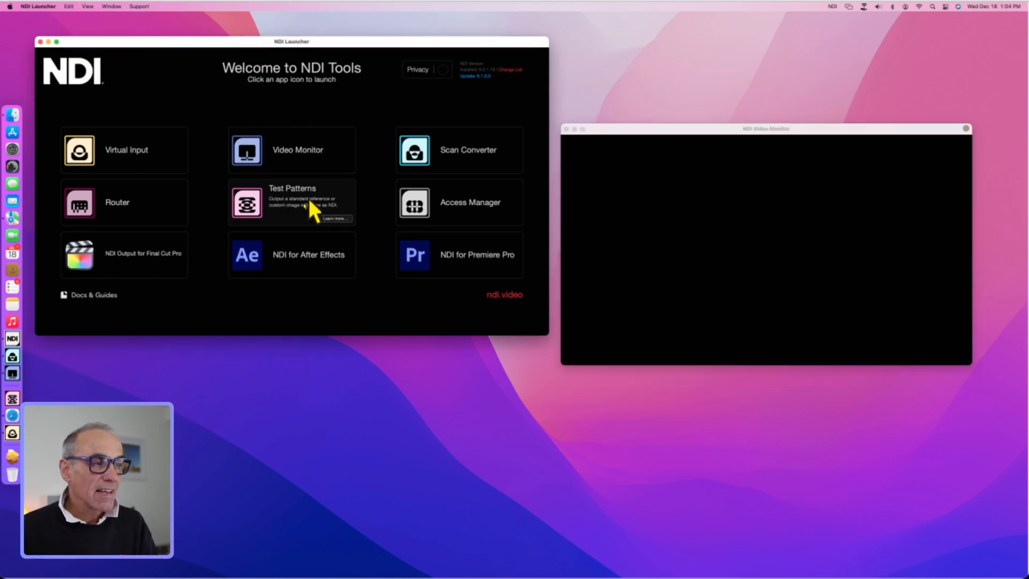
# Step: Launch Test Patterns, move its window beside the Video Monitor, and open the monitor's source list
pyautogui.click(246, 202)
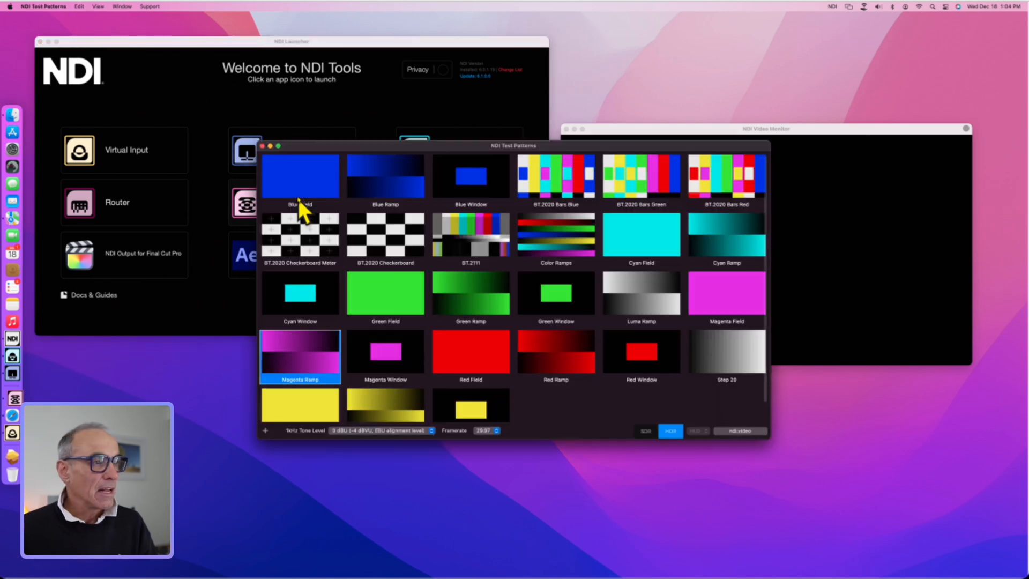
pyautogui.moveTo(514, 146); pyautogui.dragTo(330, 211)
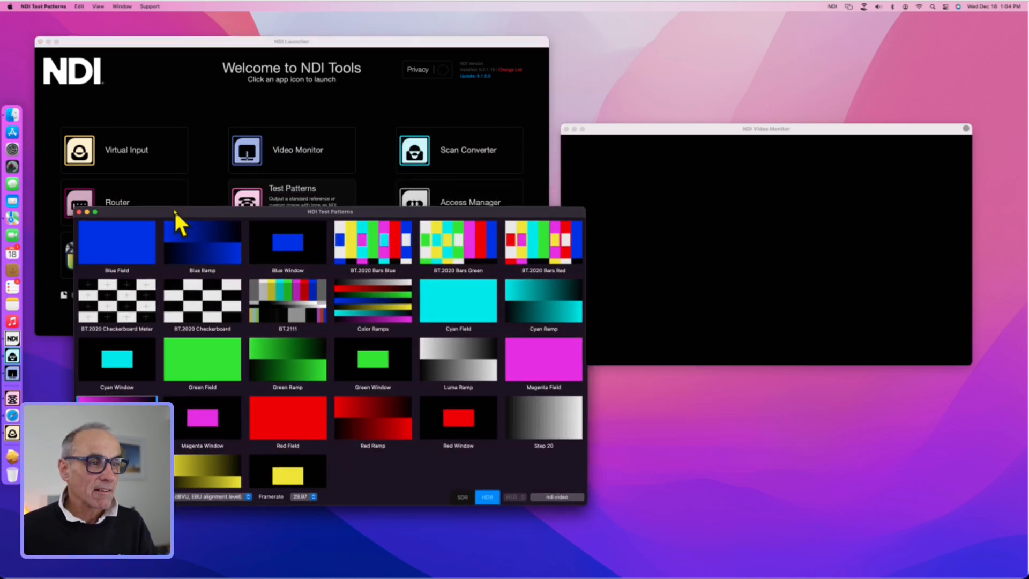
pyautogui.moveTo(331, 211); pyautogui.dragTo(304, 194)
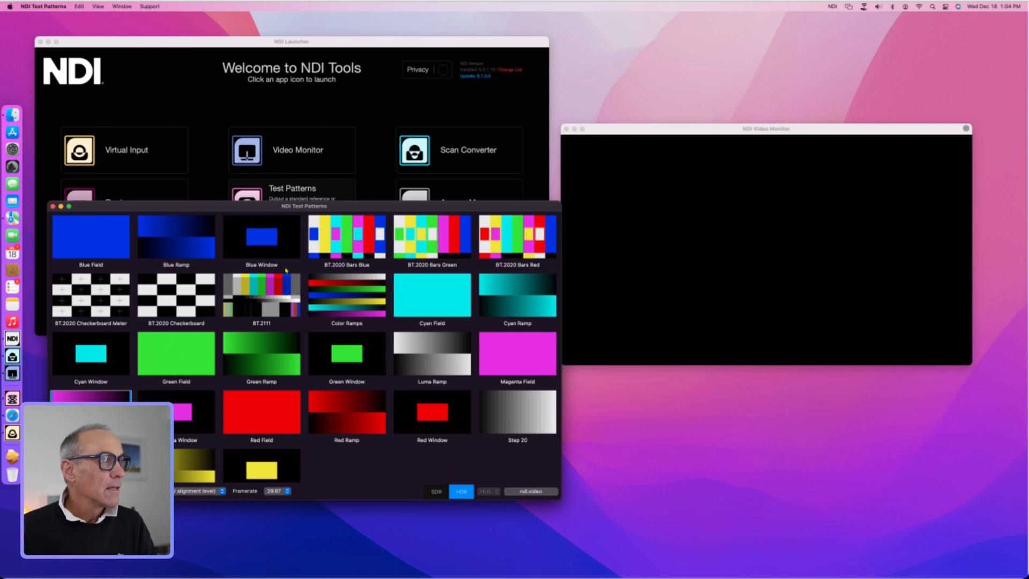
pyautogui.click(79, 6)
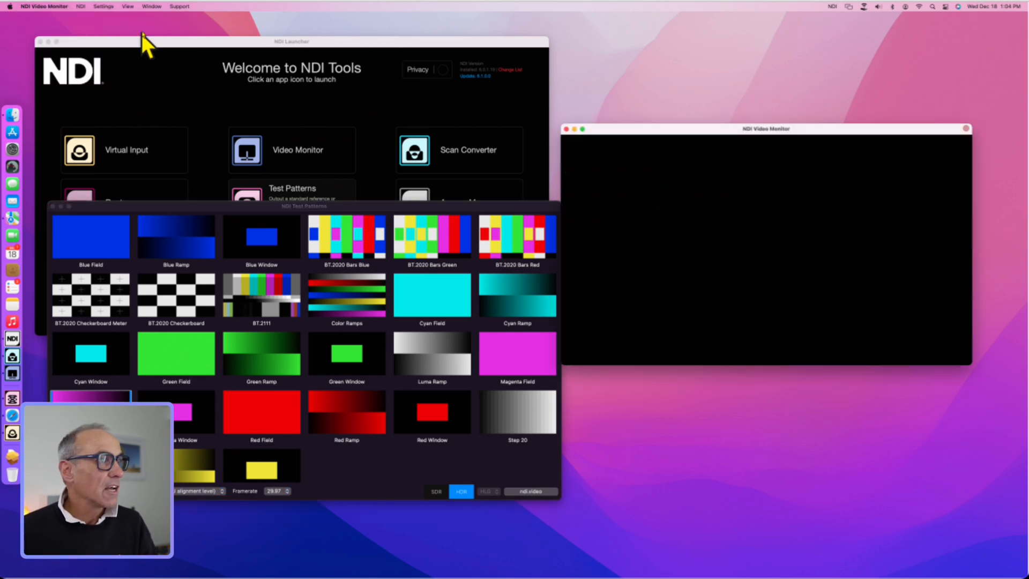
pyautogui.click(81, 6)
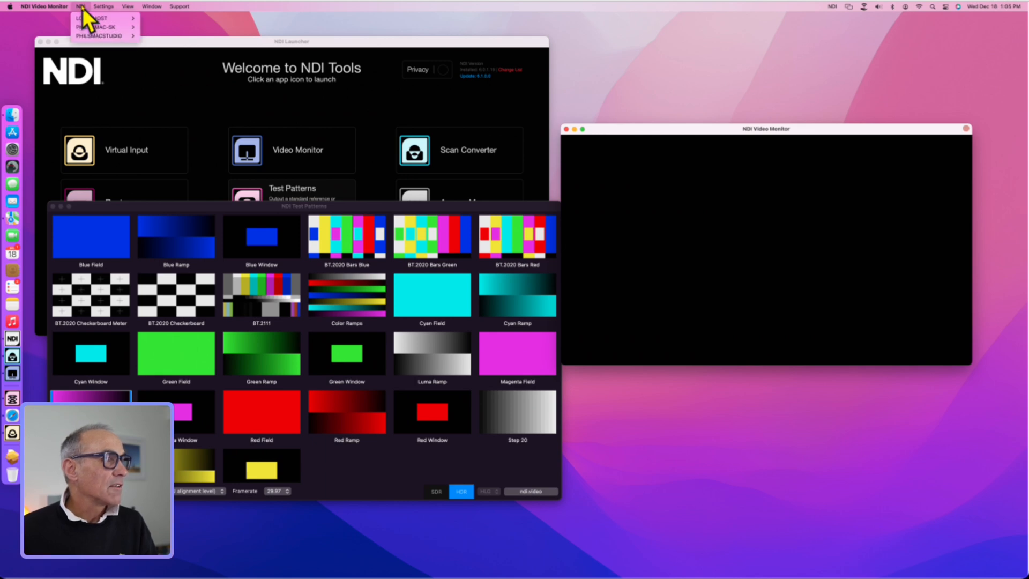
pyautogui.moveTo(97, 27)
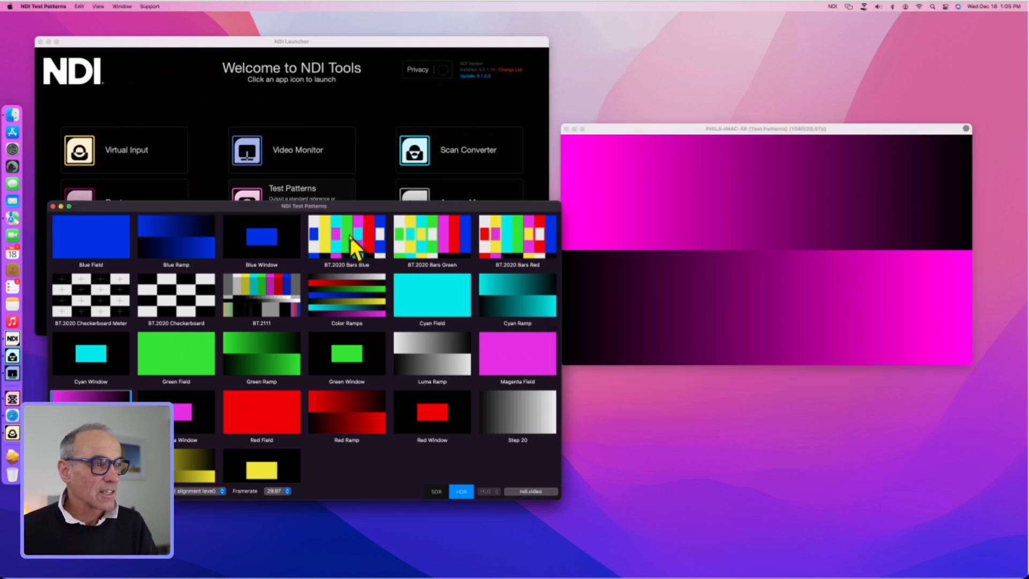
# Step: Output BT.2020 Bars Blue, then Green Ramp, and close the Test Patterns window
pyautogui.click(346, 238)
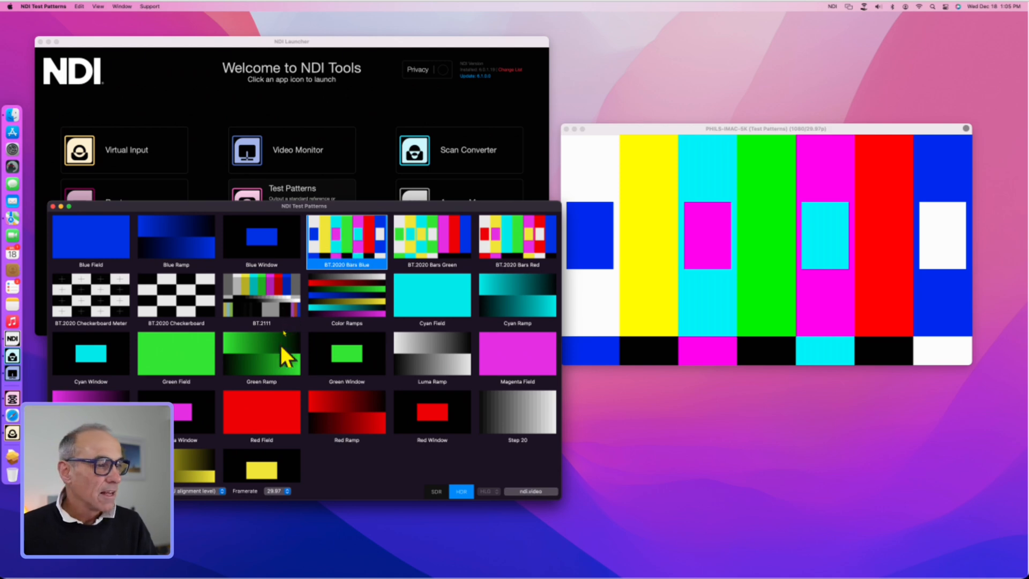
pyautogui.click(261, 354)
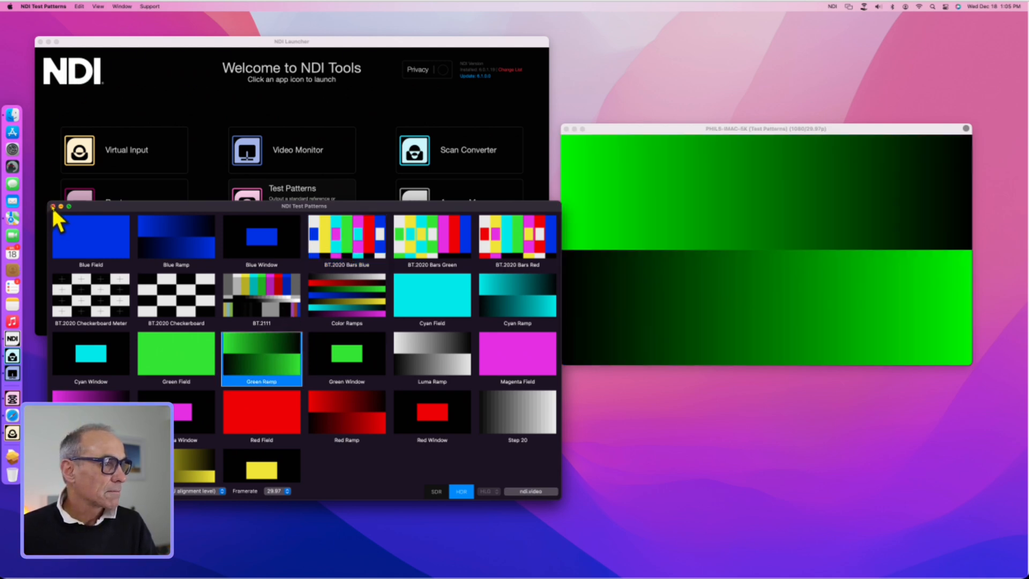
pyautogui.click(52, 208)
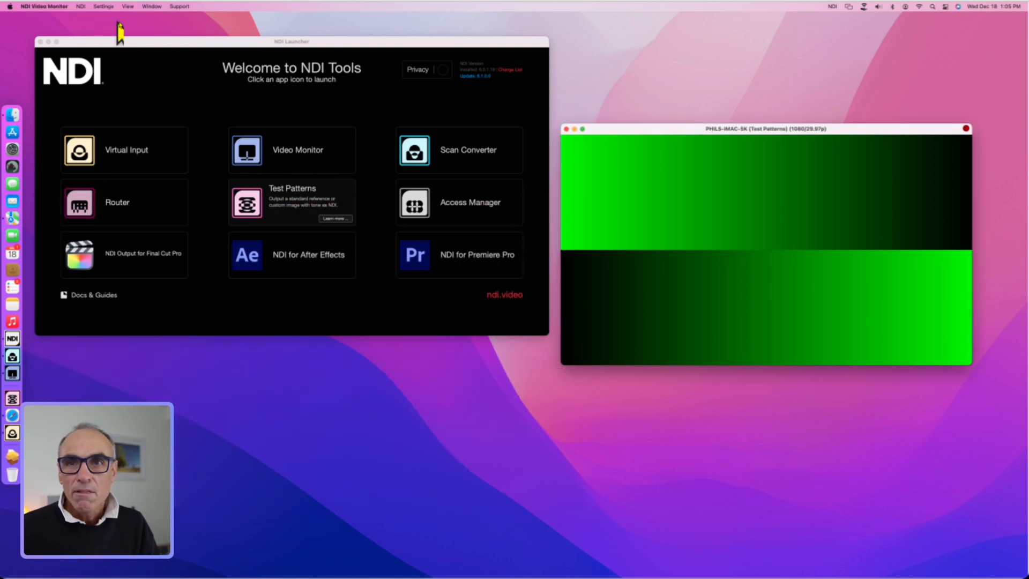
pyautogui.moveTo(138, 78)
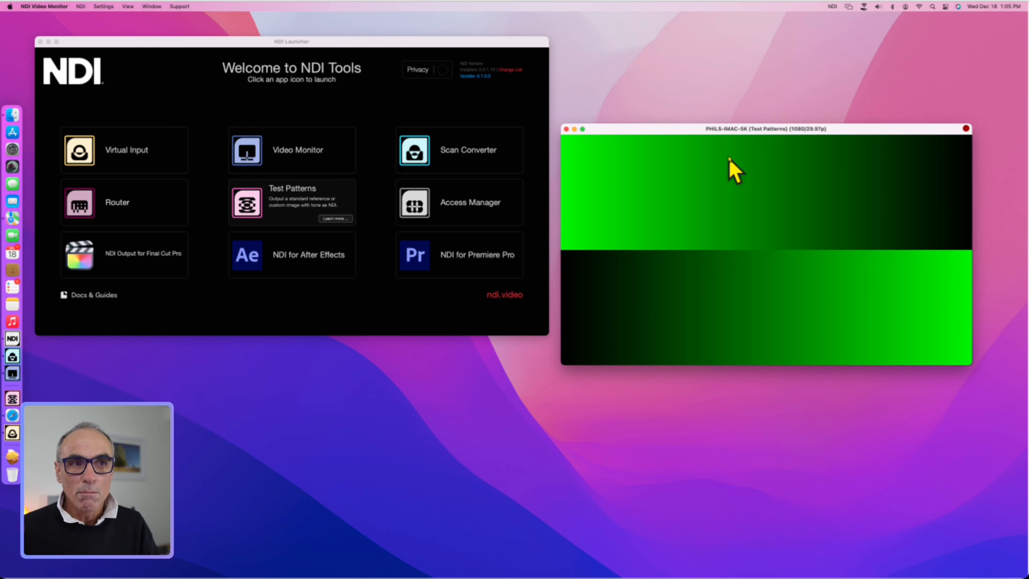
pyautogui.moveTo(750, 185)
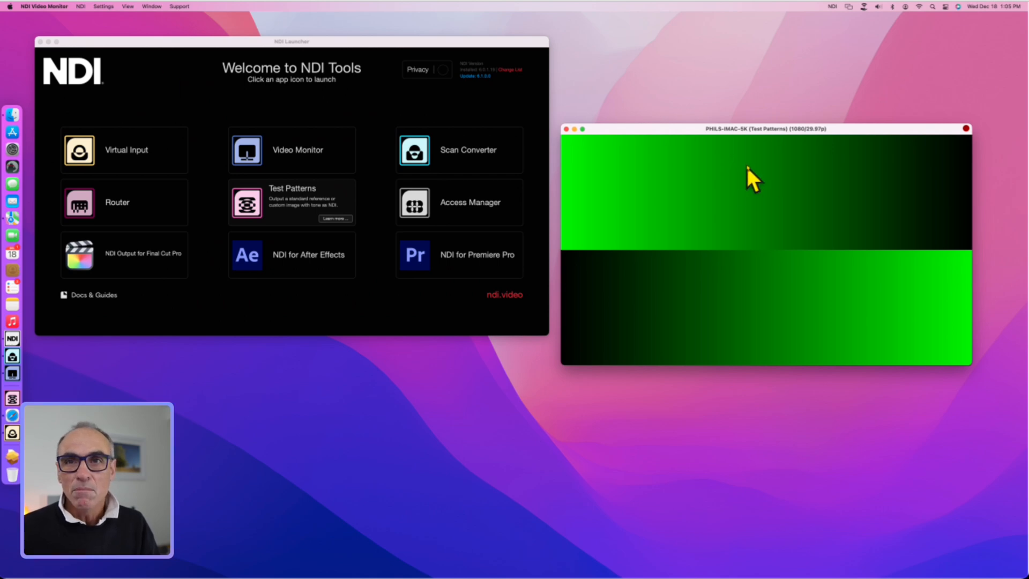
pyautogui.moveTo(865, 145)
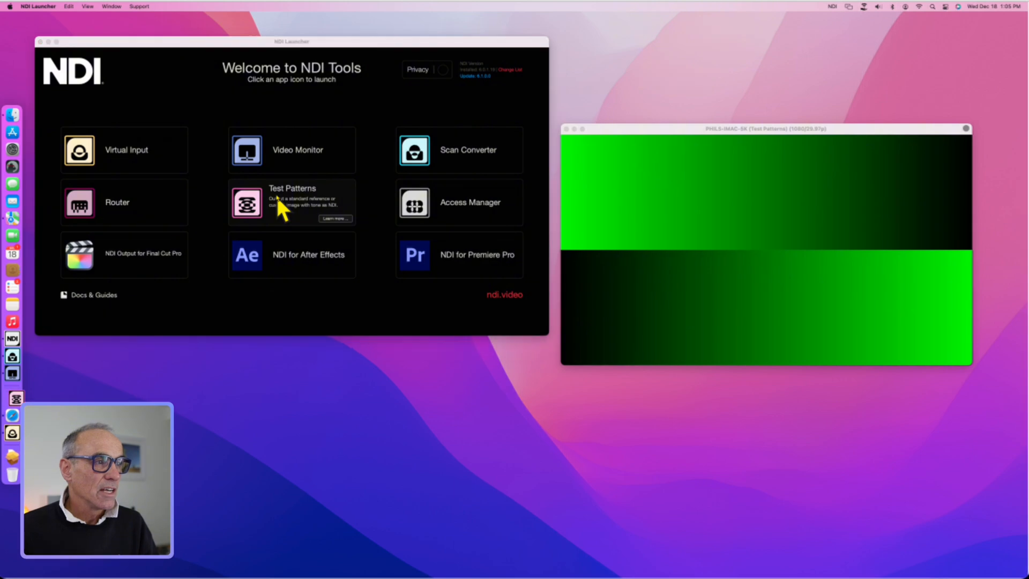
# Step: Reopen Test Patterns from the launcher and output Blue Field, then Red Ramp
pyautogui.click(246, 202)
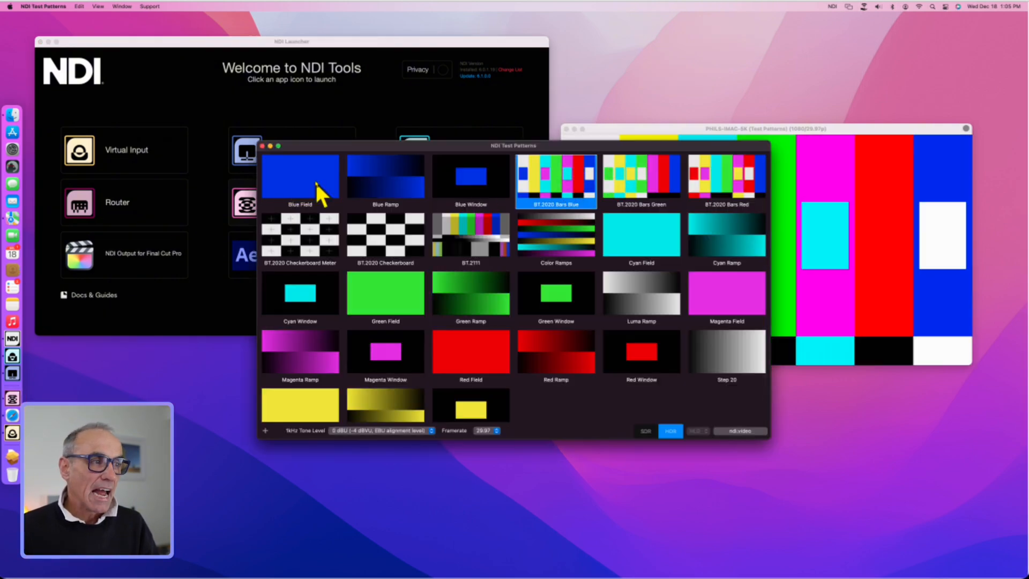
pyautogui.click(300, 177)
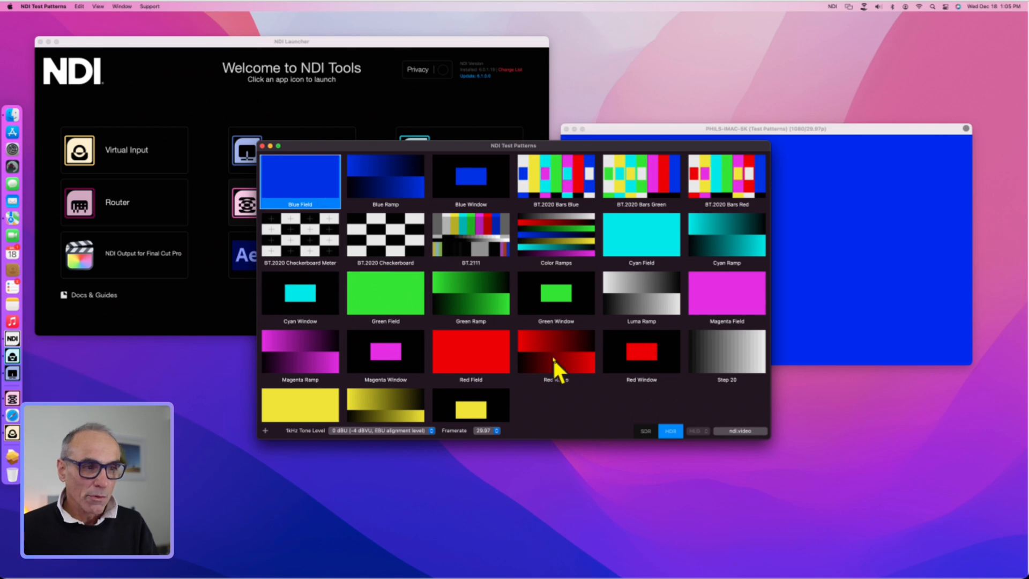
pyautogui.click(555, 351)
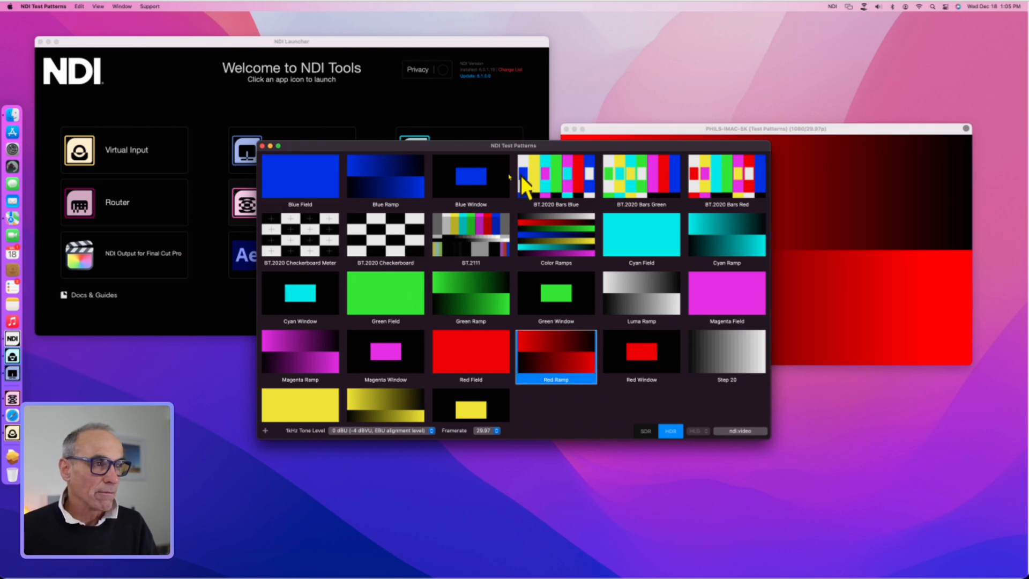
pyautogui.click(556, 177)
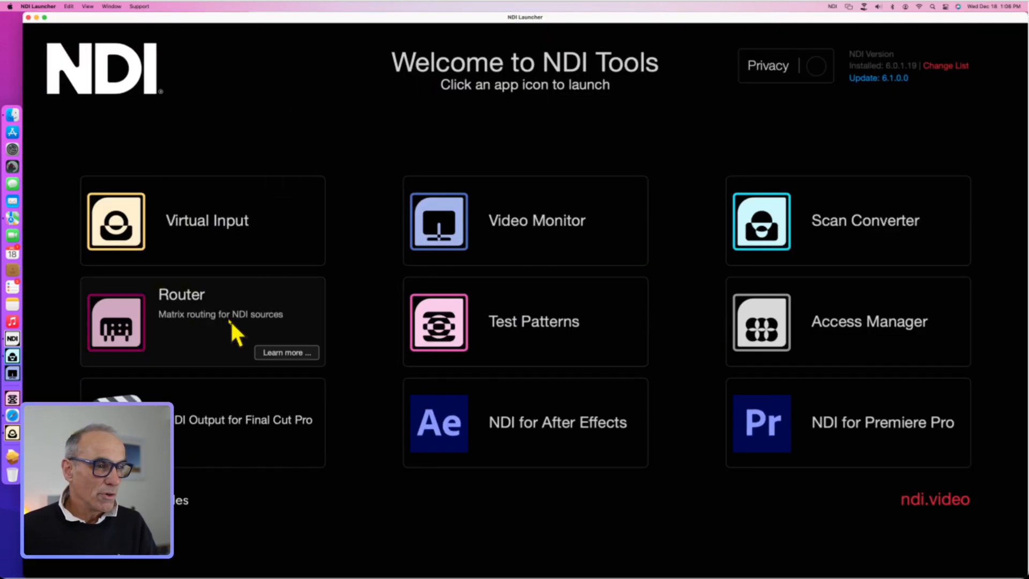
pyautogui.moveTo(840, 327)
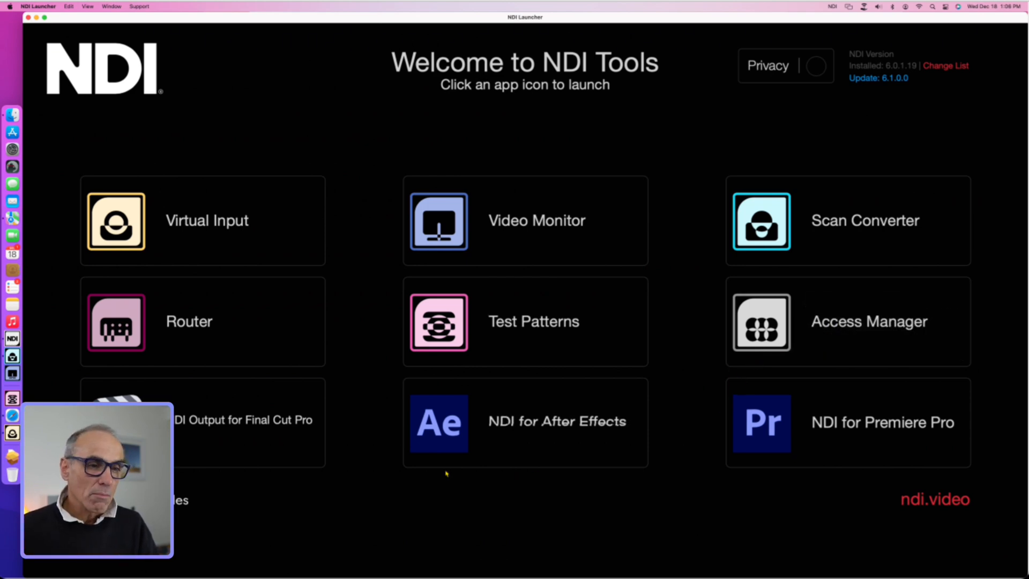
pyautogui.moveTo(212, 437)
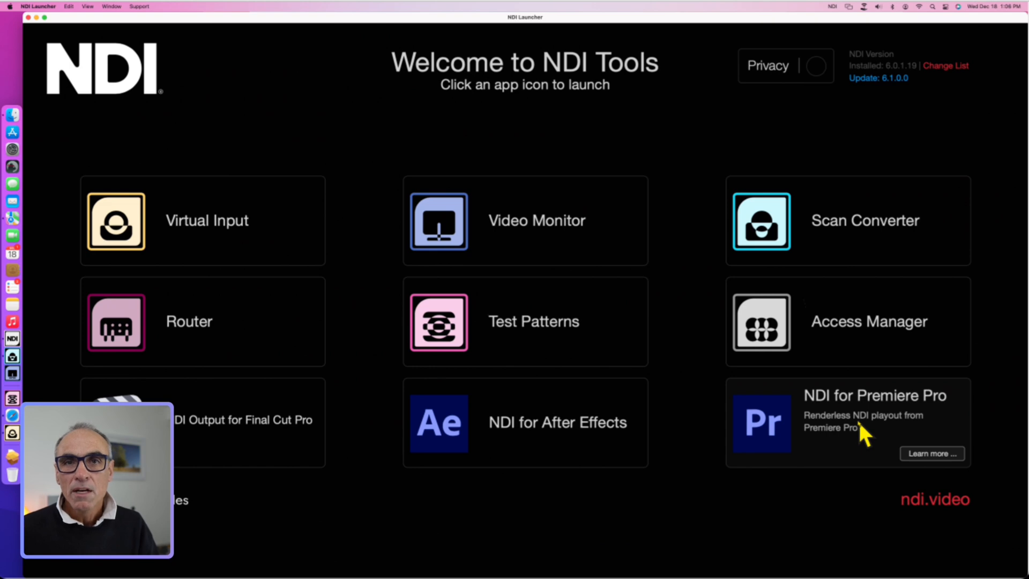
pyautogui.moveTo(862, 445)
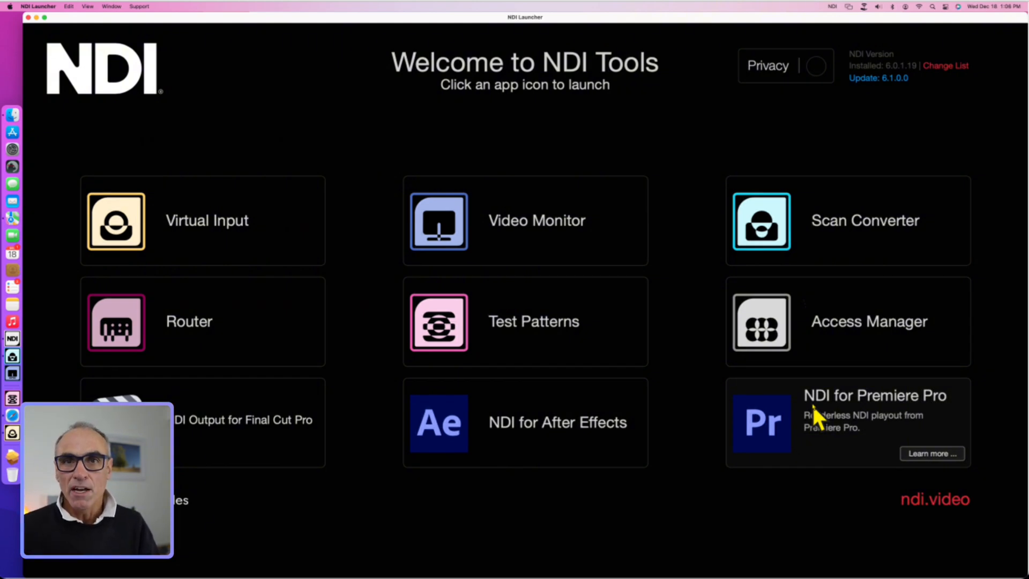
pyautogui.moveTo(863, 442)
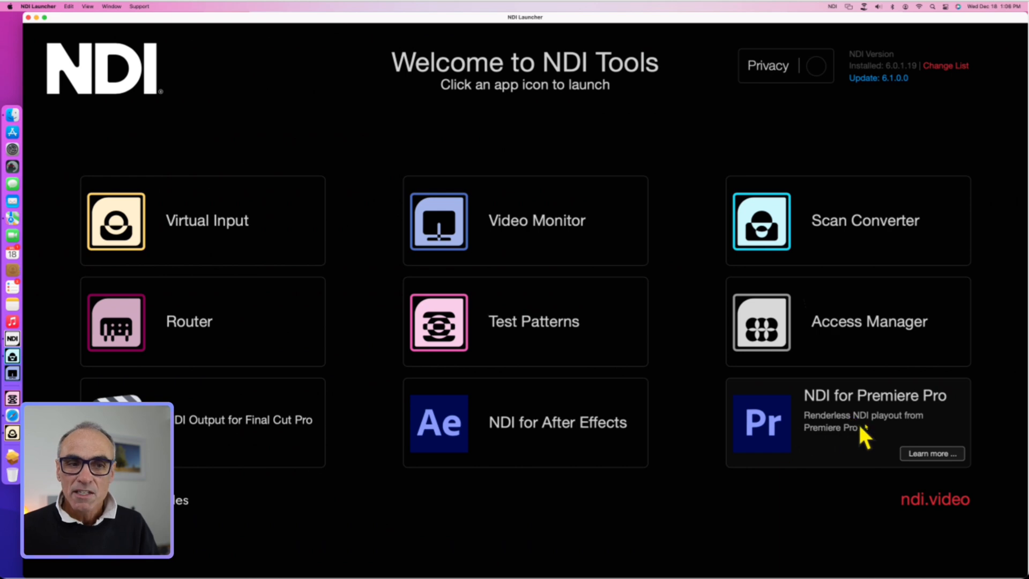
pyautogui.moveTo(861, 448)
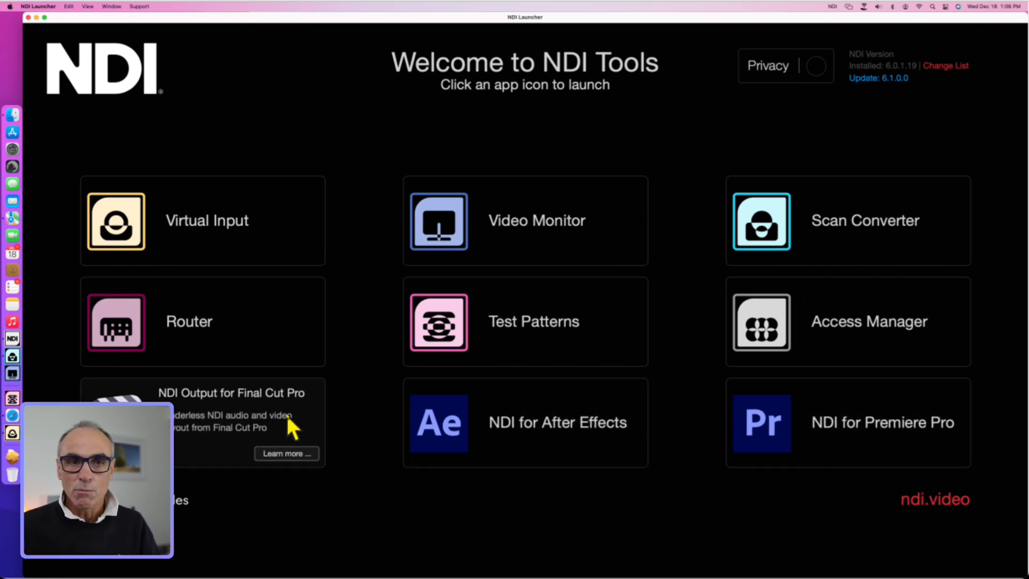
pyautogui.moveTo(537, 235)
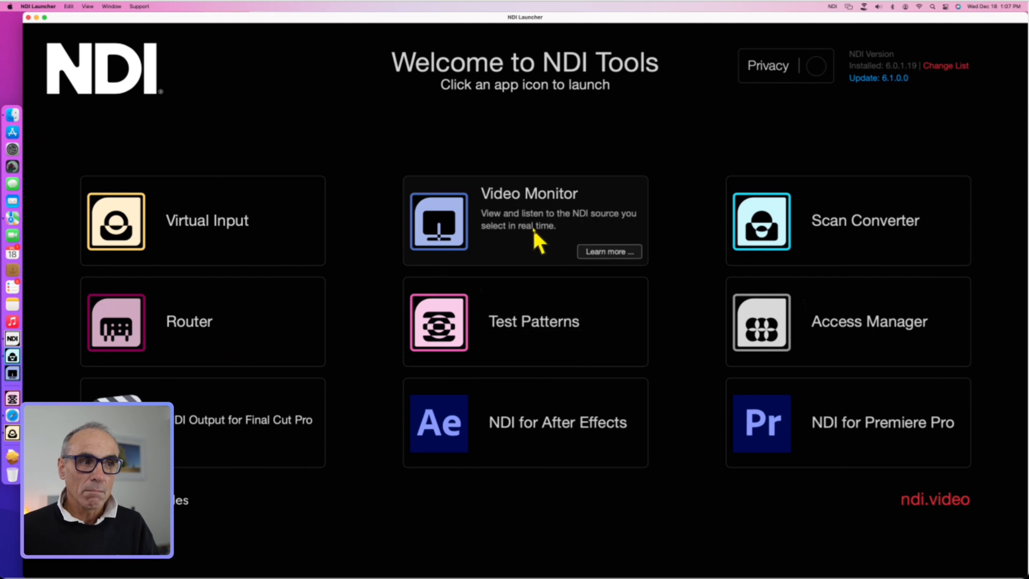
pyautogui.moveTo(573, 219)
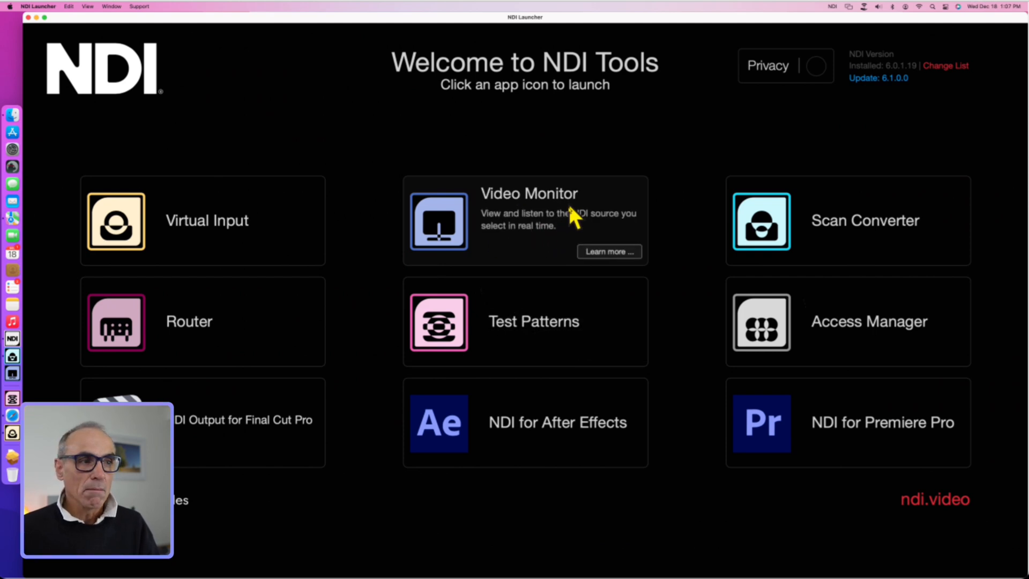
pyautogui.moveTo(524, 241)
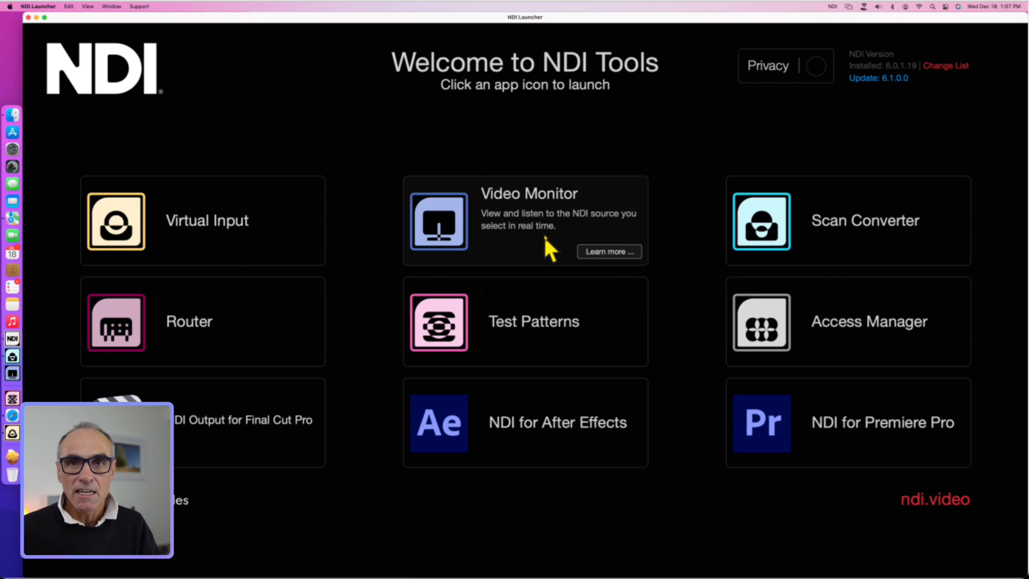
pyautogui.moveTo(390, 29)
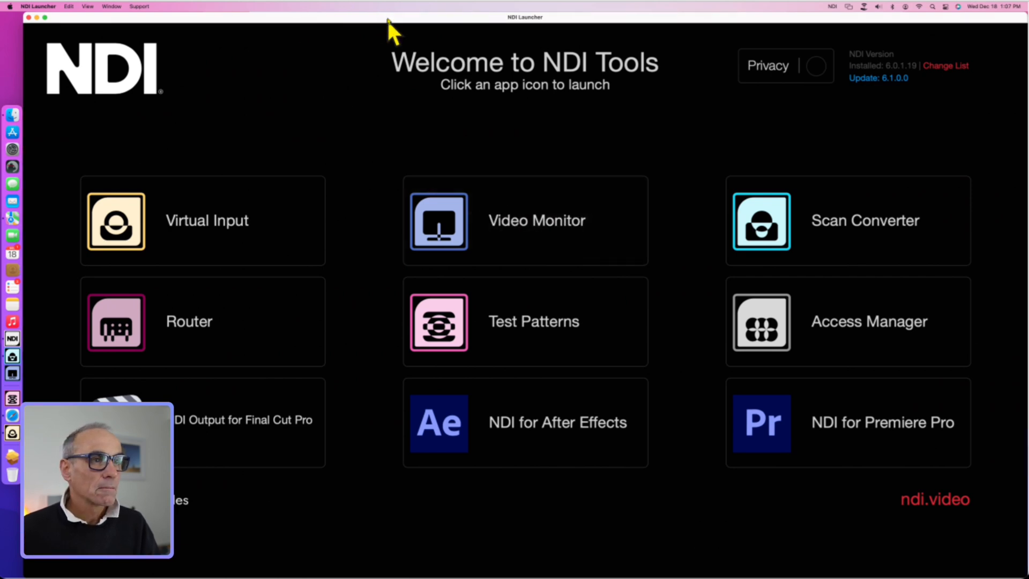